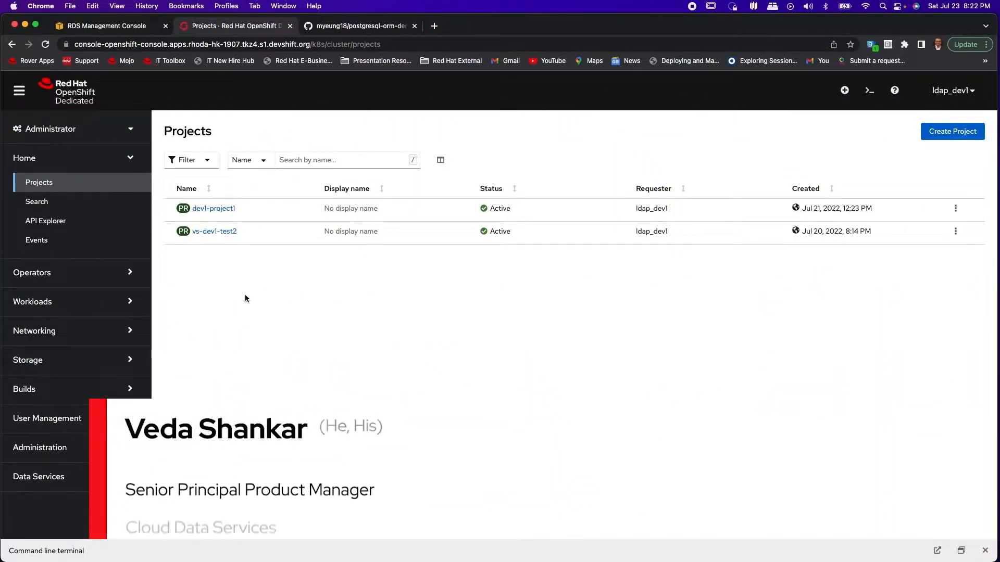
# - Open the dev1-project1 project from the Projects list to see its overview
pyautogui.click(213, 208)
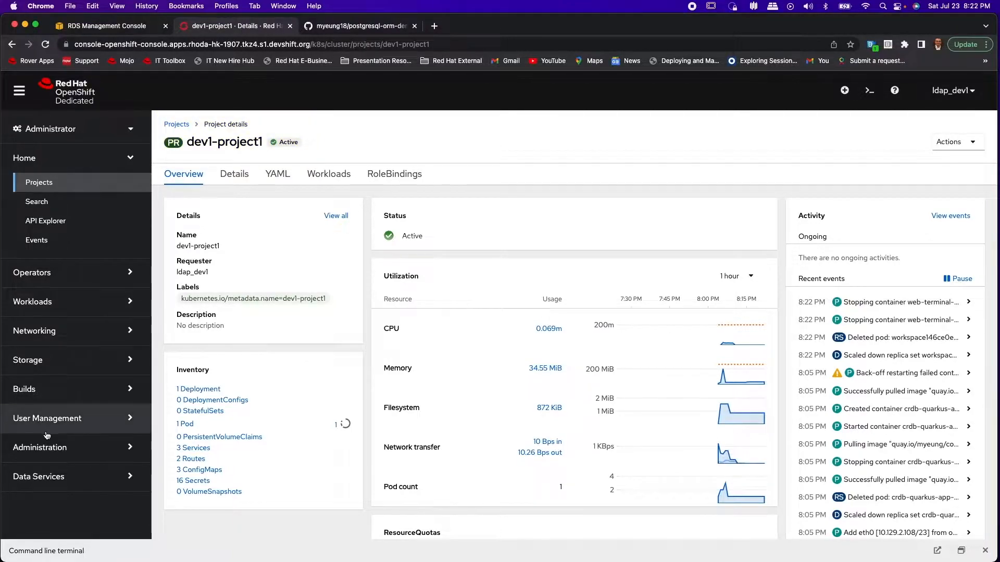
pyautogui.moveTo(64, 475)
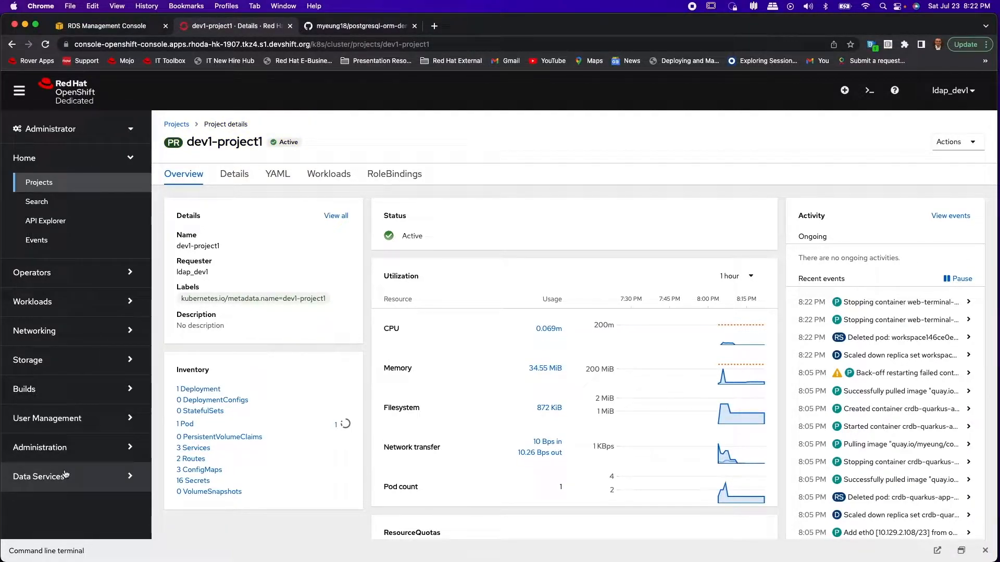
# - Open Database Access under Data Services and show its Configuration dropdown choices
pyautogui.click(53, 500)
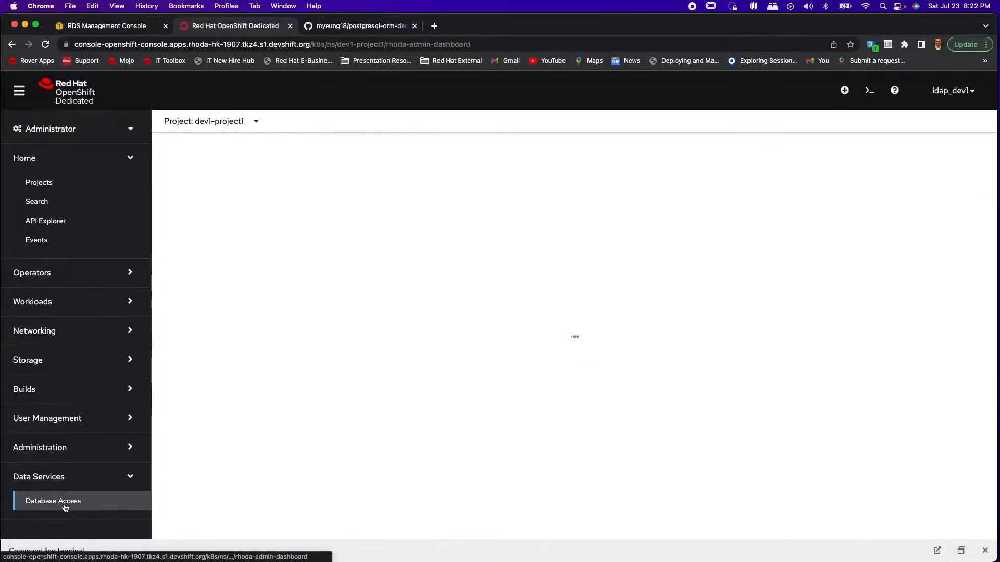
pyautogui.click(53, 500)
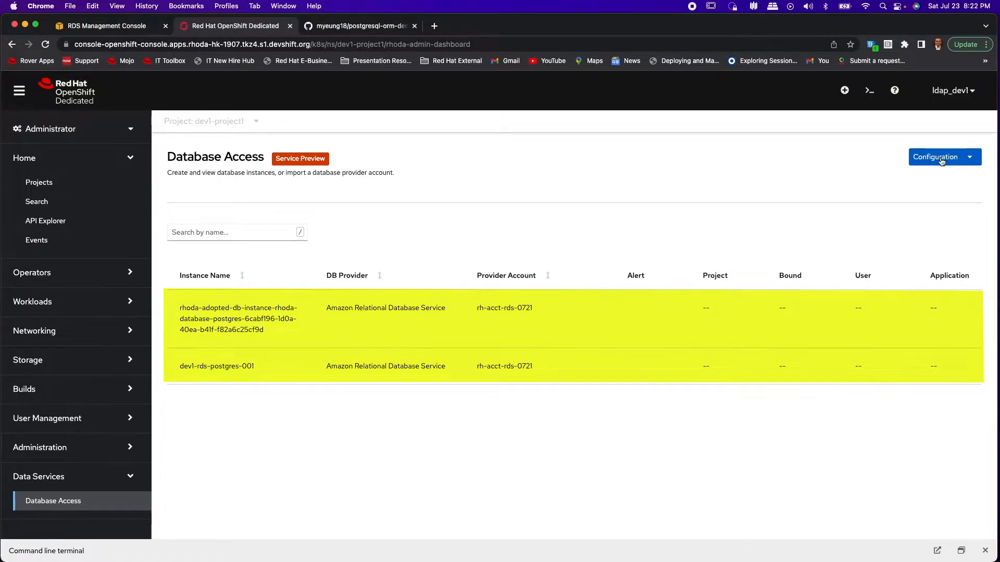
pyautogui.click(944, 156)
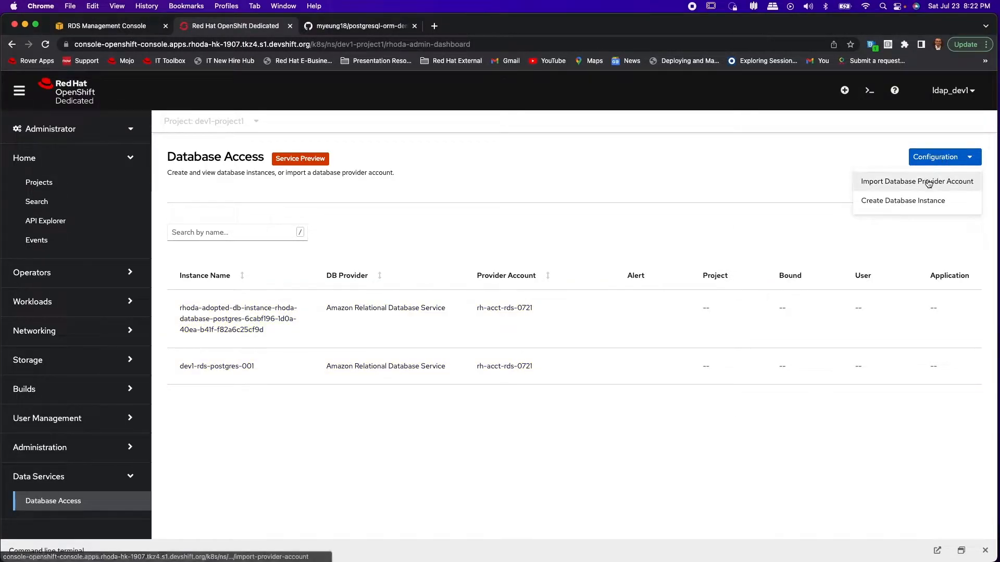
# - Begin a provider account import with Amazon Relational Database Service as the provider
pyautogui.click(917, 182)
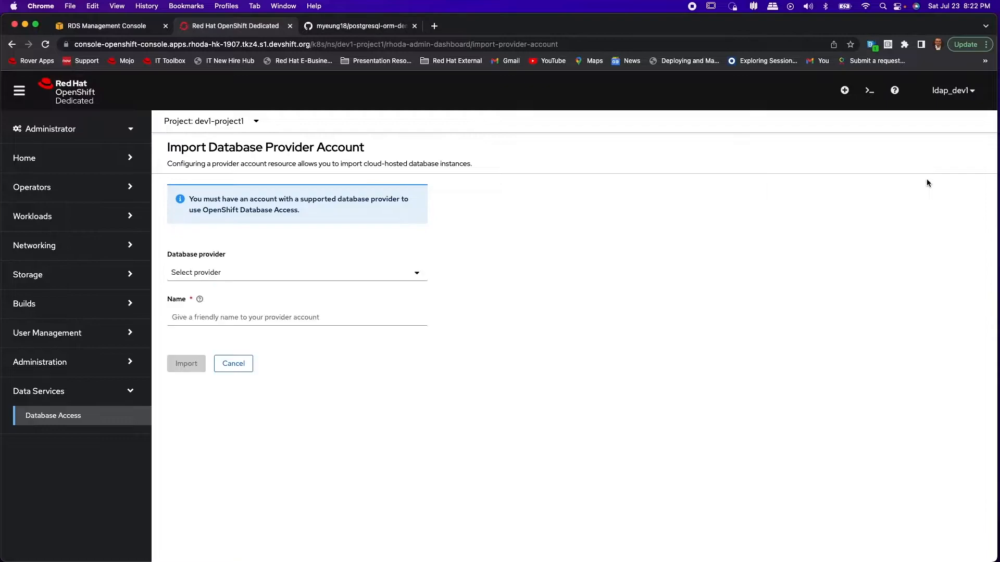
pyautogui.moveTo(461, 364)
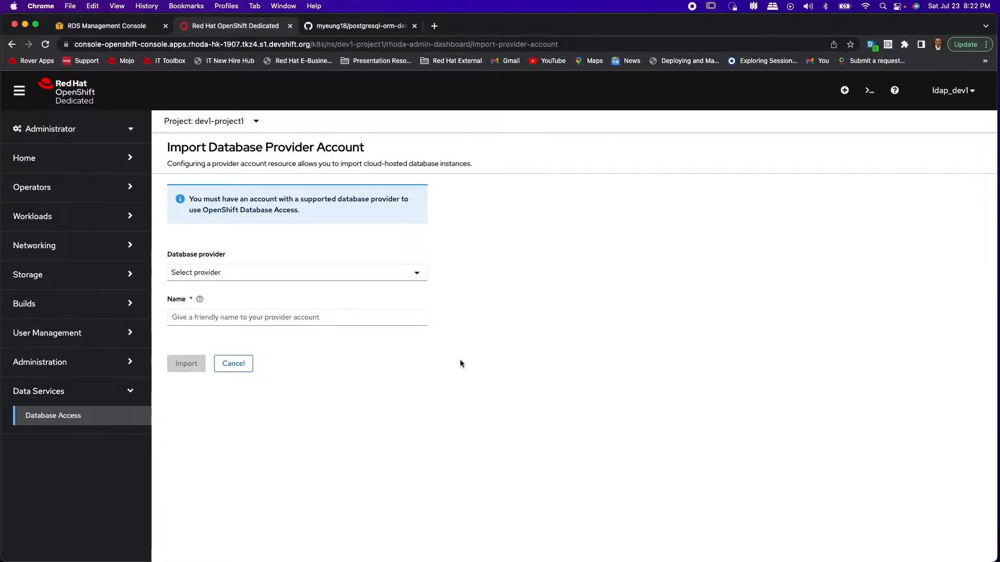
pyautogui.moveTo(408, 275)
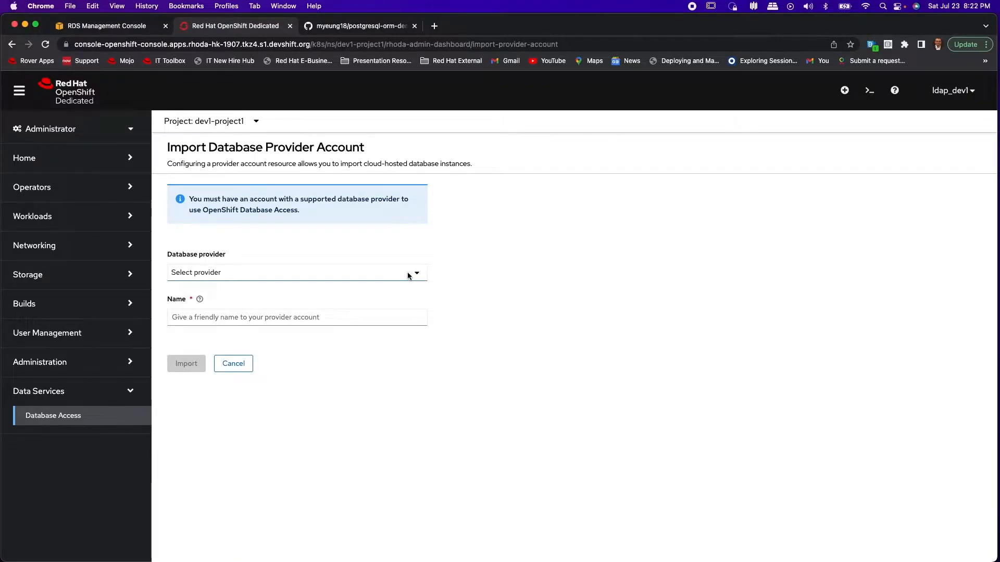
pyautogui.click(296, 273)
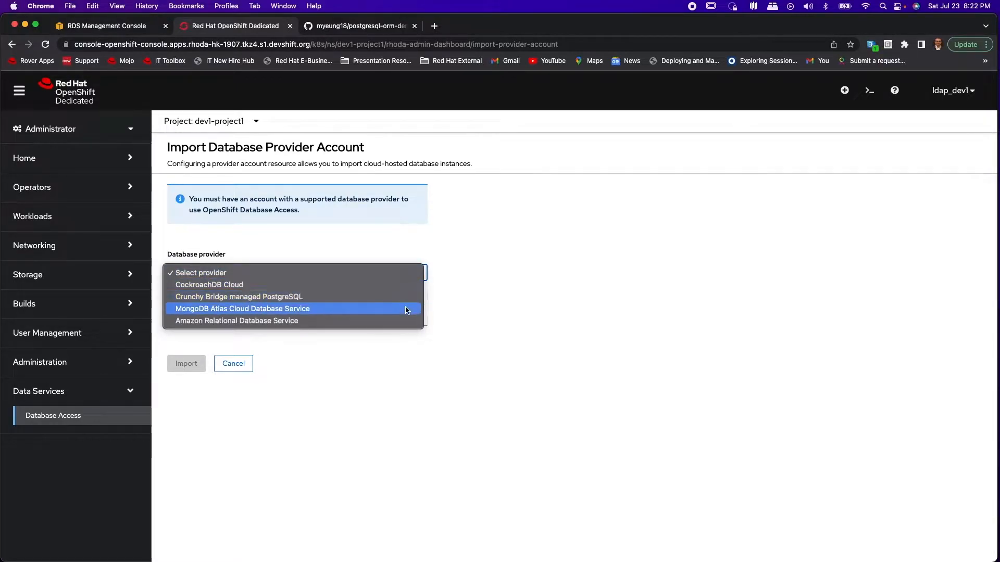
pyautogui.moveTo(402, 321)
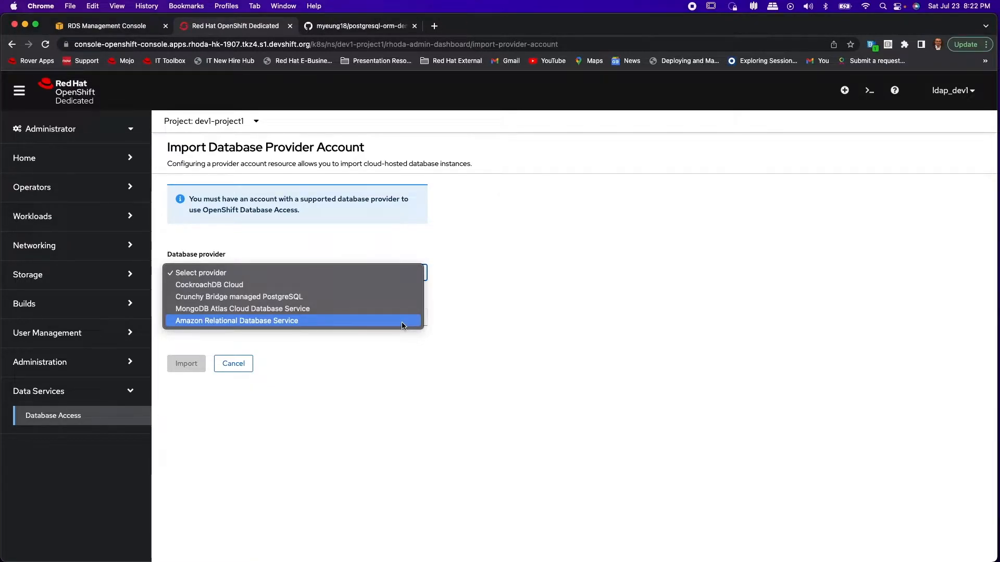
pyautogui.click(236, 320)
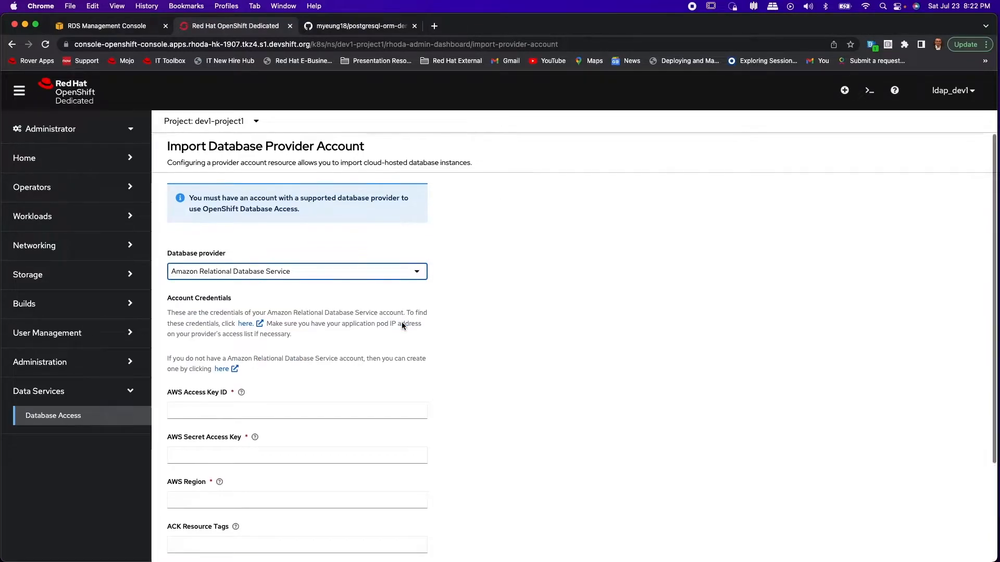
# - Import AWS credentials with region us-east-1 as provider account dev1-rds-acct1
pyautogui.scroll(-3)
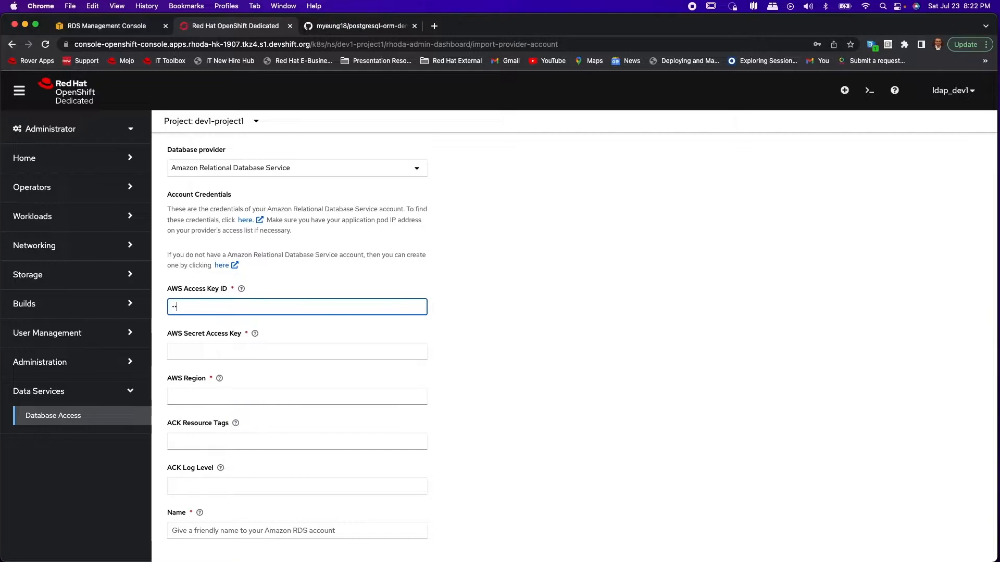
pyautogui.click(296, 351)
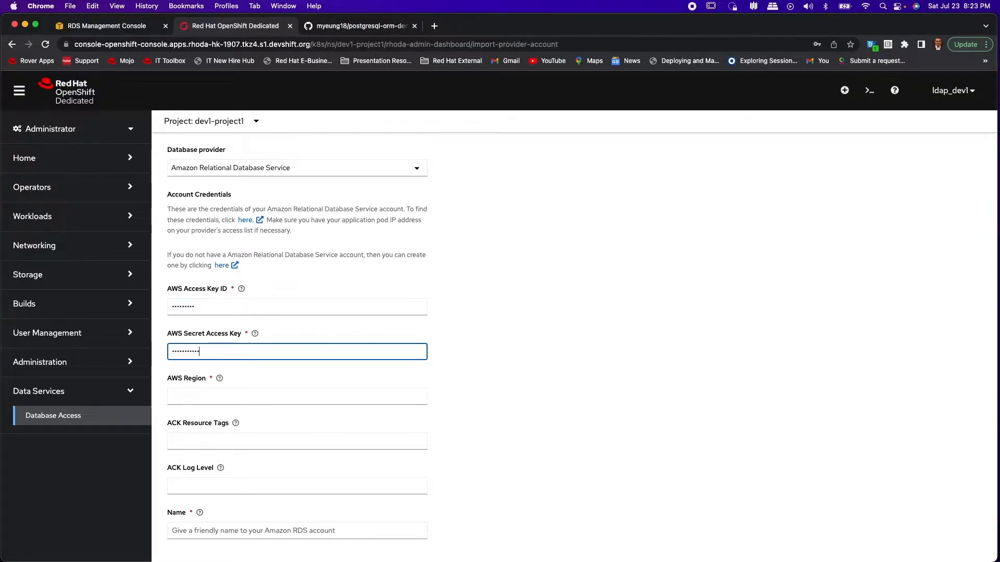
pyautogui.click(296, 396)
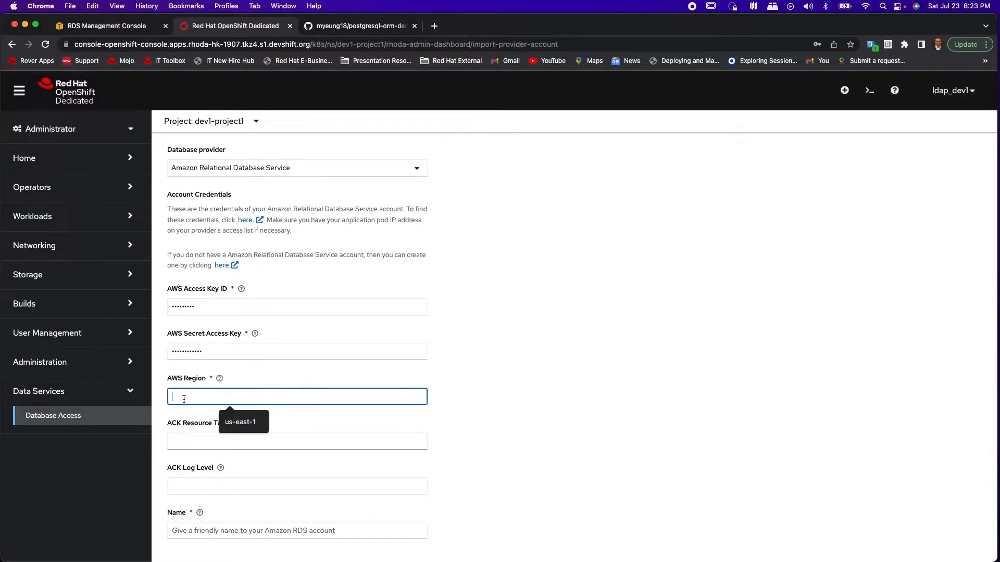
pyautogui.click(240, 421)
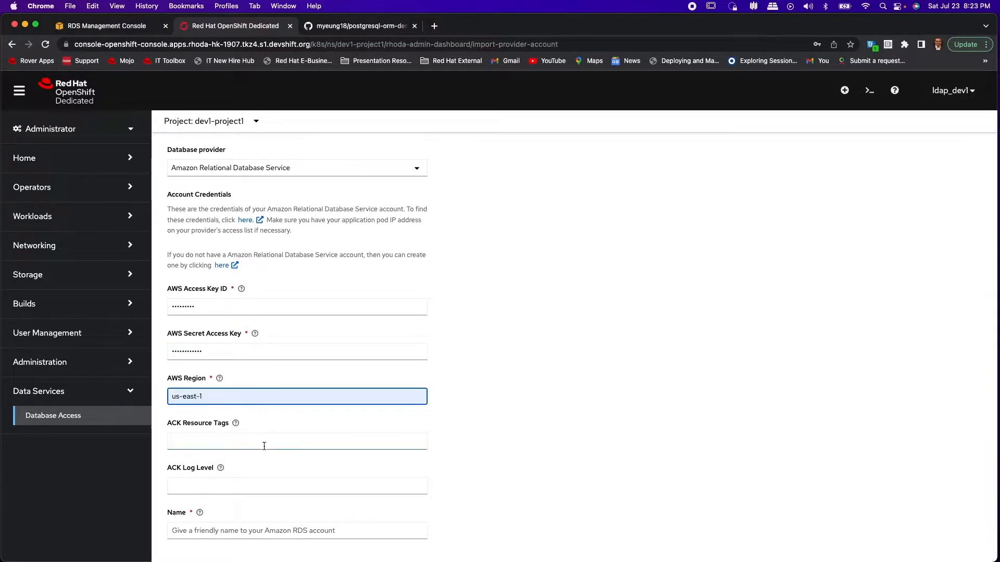
pyautogui.click(297, 506)
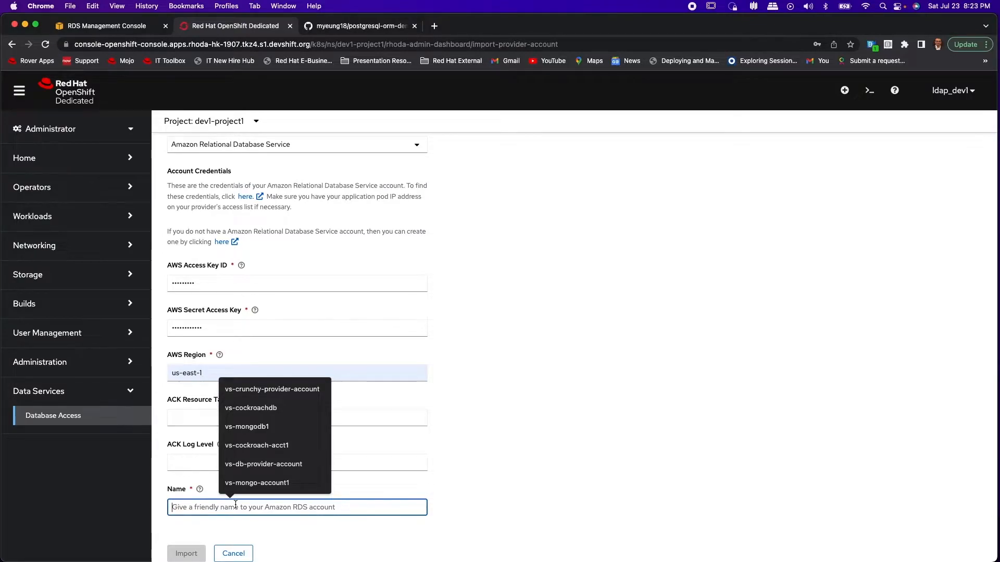
pyautogui.write('dev1-rds')
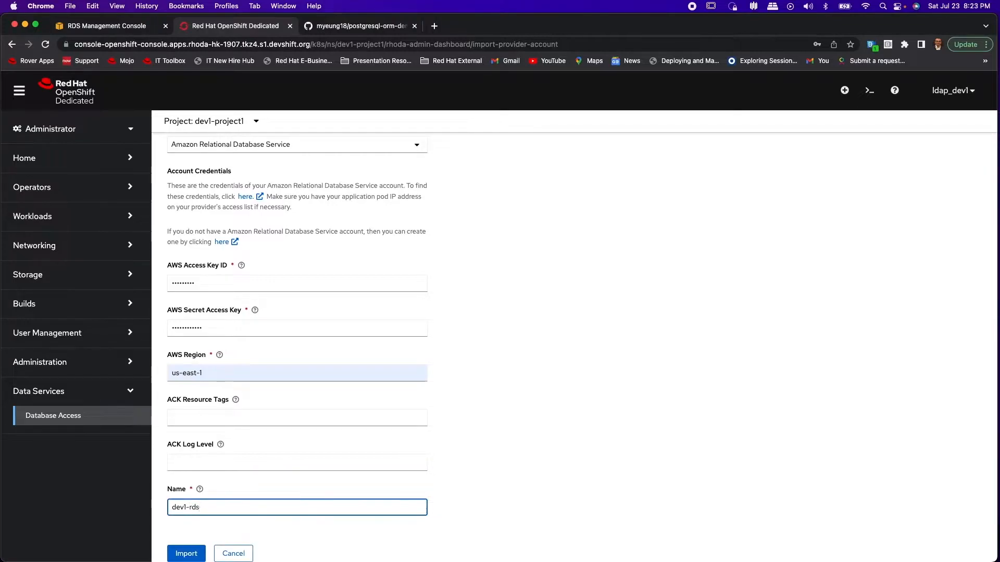
pyautogui.write('-acct')
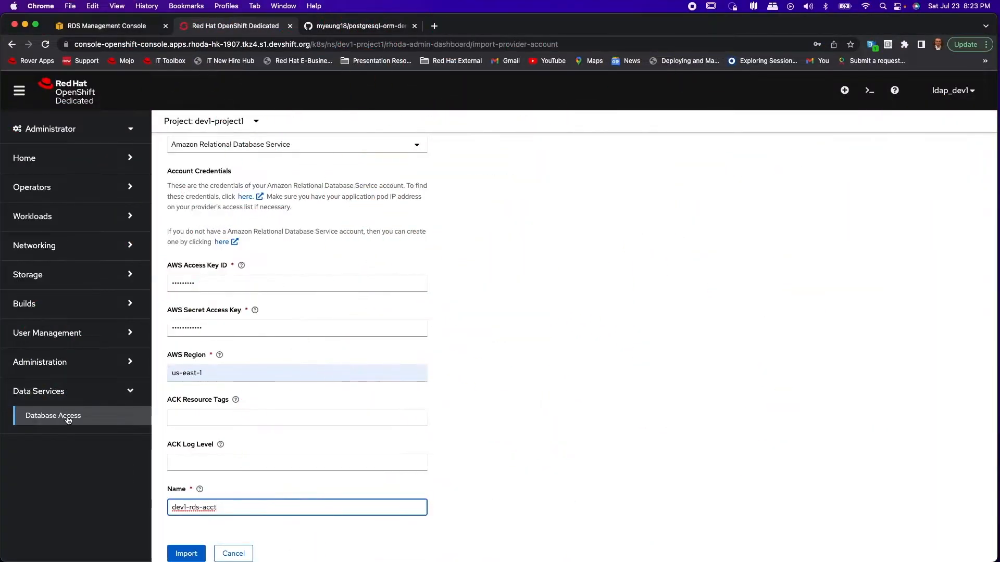
pyautogui.click(187, 553)
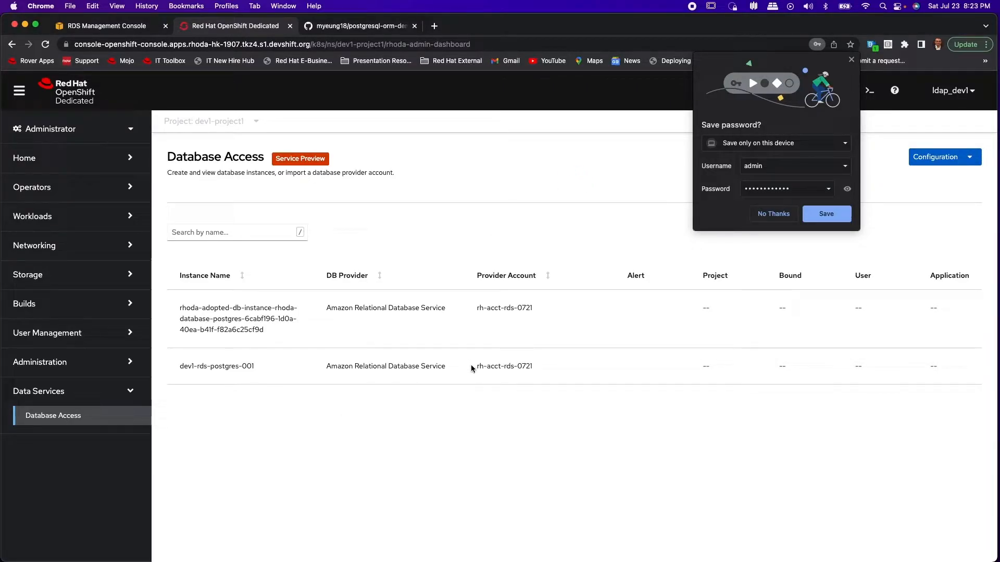
# - Dismiss the Chrome save-password popup and reopen the Database Access Configuration choices
pyautogui.doubleClick(503, 366)
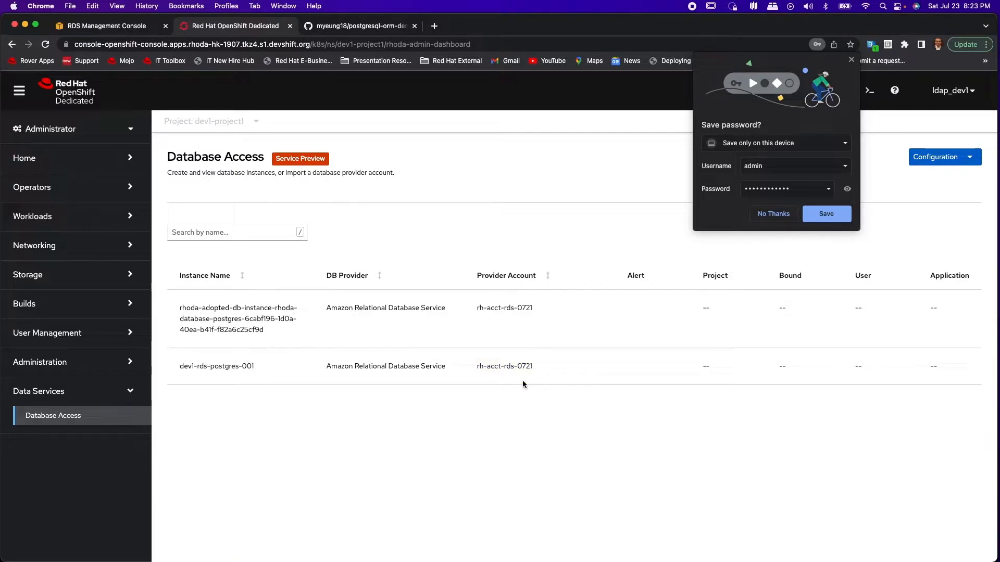
pyautogui.moveTo(716, 117)
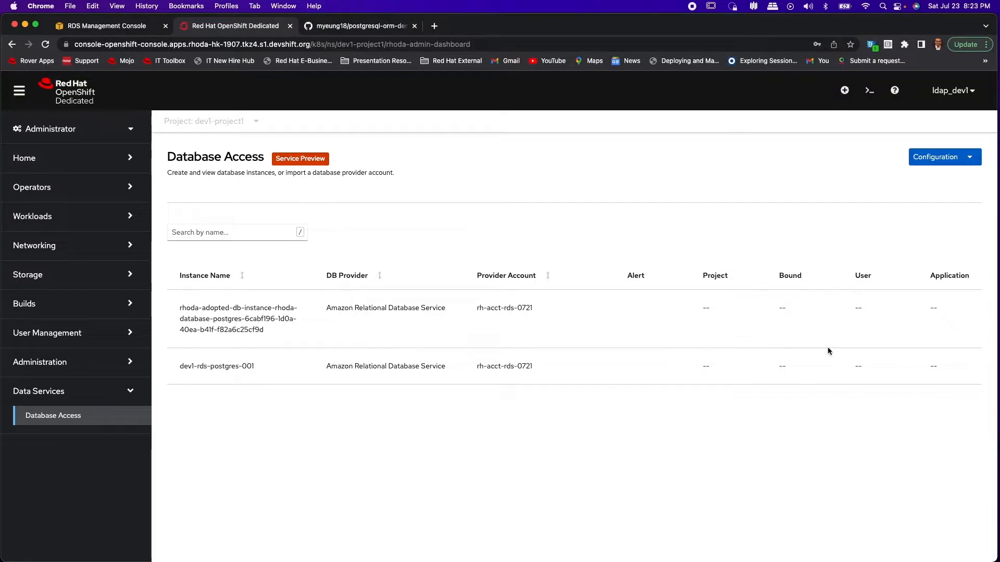
pyautogui.click(944, 157)
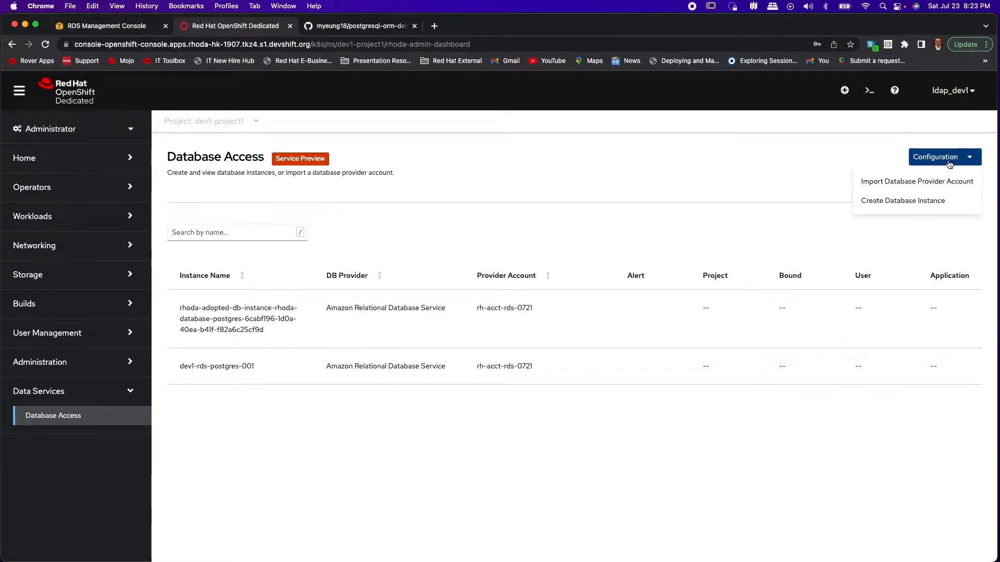
pyautogui.moveTo(903, 200)
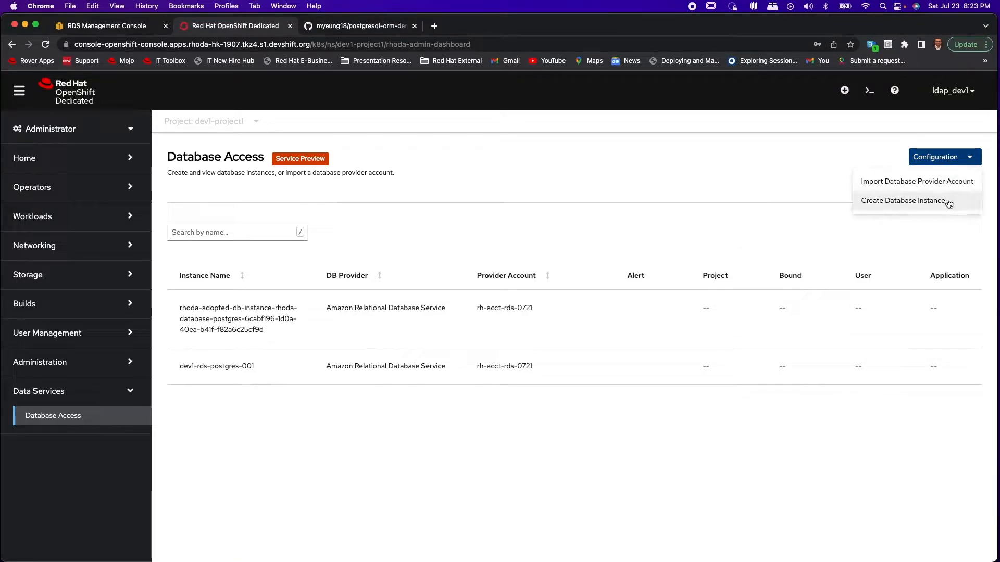
# - Create Amazon RDS instance rds-mysql with MySQL engine under account rh-acct-rds-0721
pyautogui.click(903, 200)
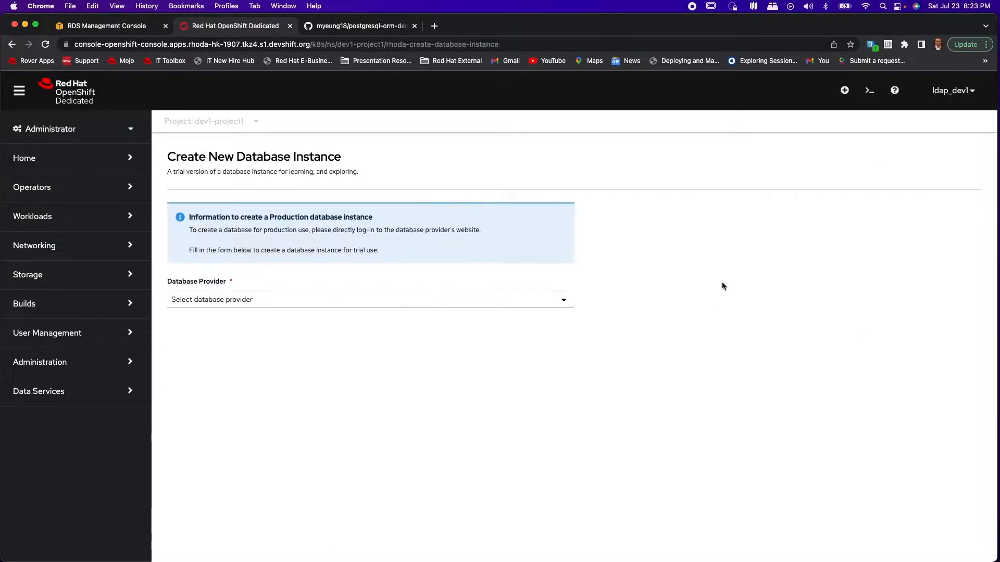
pyautogui.moveTo(713, 290)
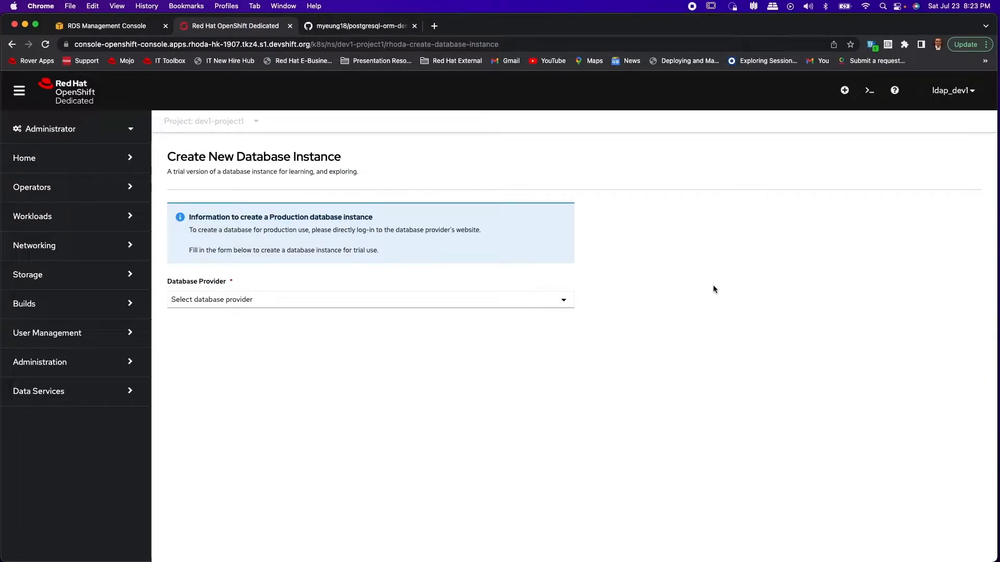
pyautogui.click(369, 299)
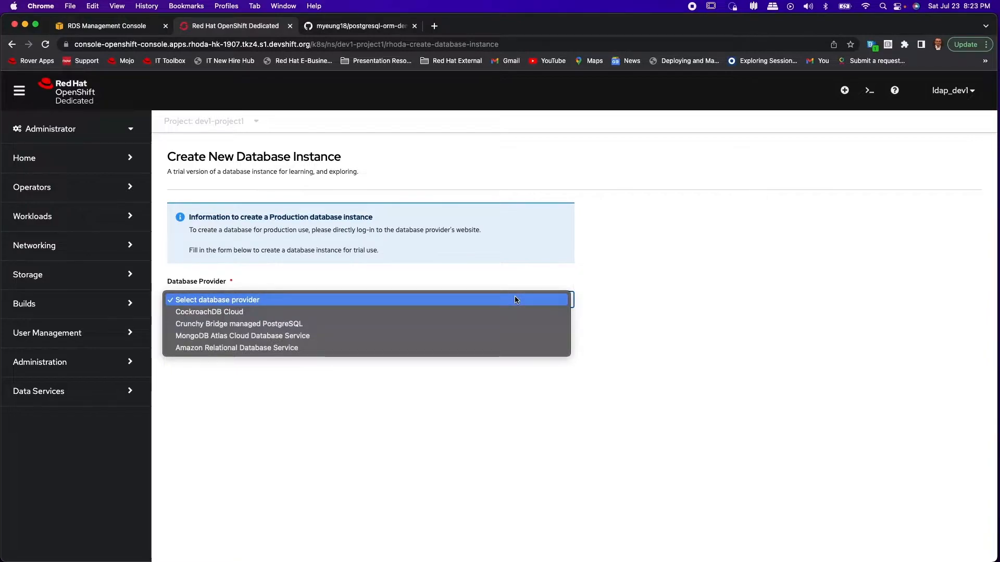
pyautogui.moveTo(513, 348)
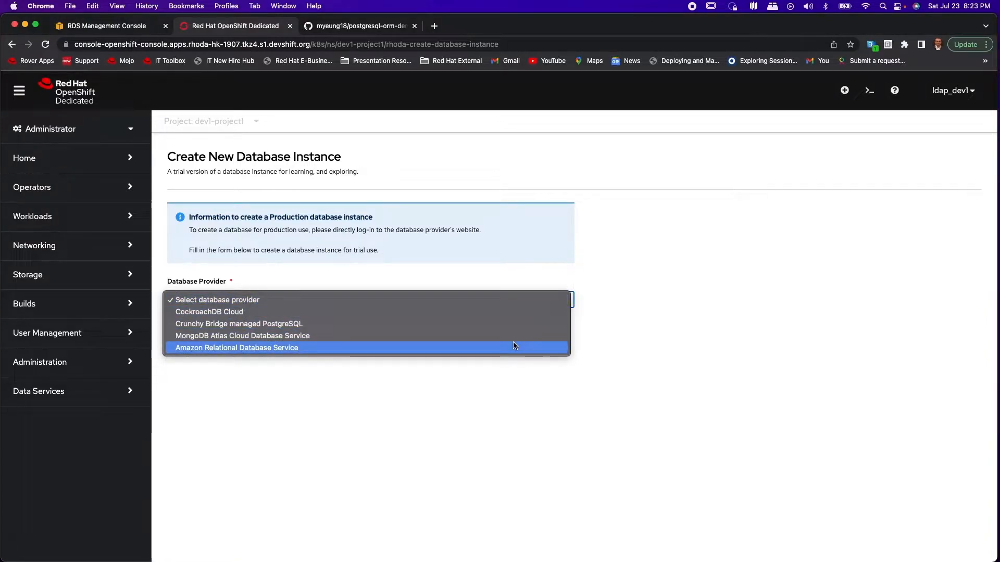
pyautogui.click(236, 348)
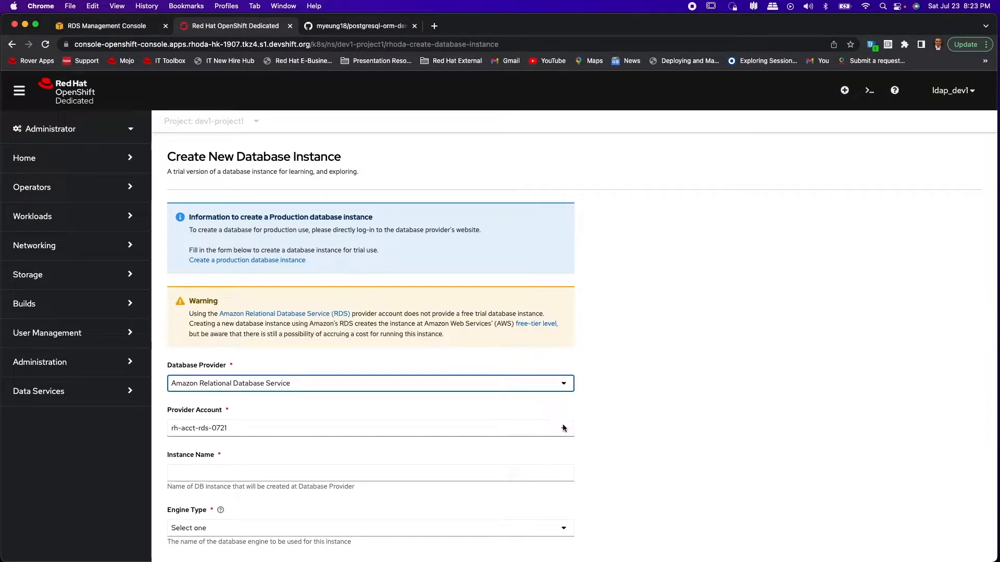
pyautogui.click(369, 428)
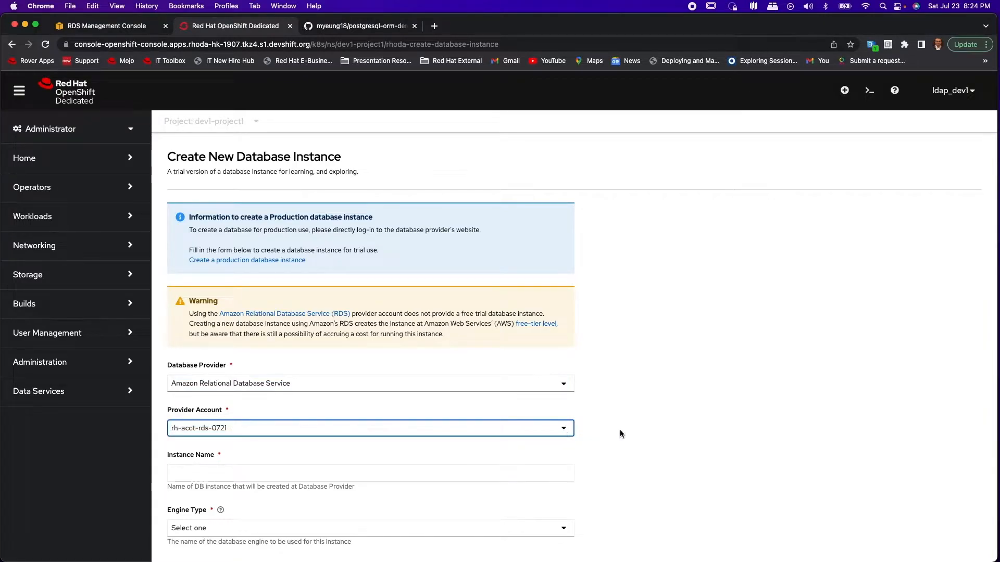
pyautogui.write('r')
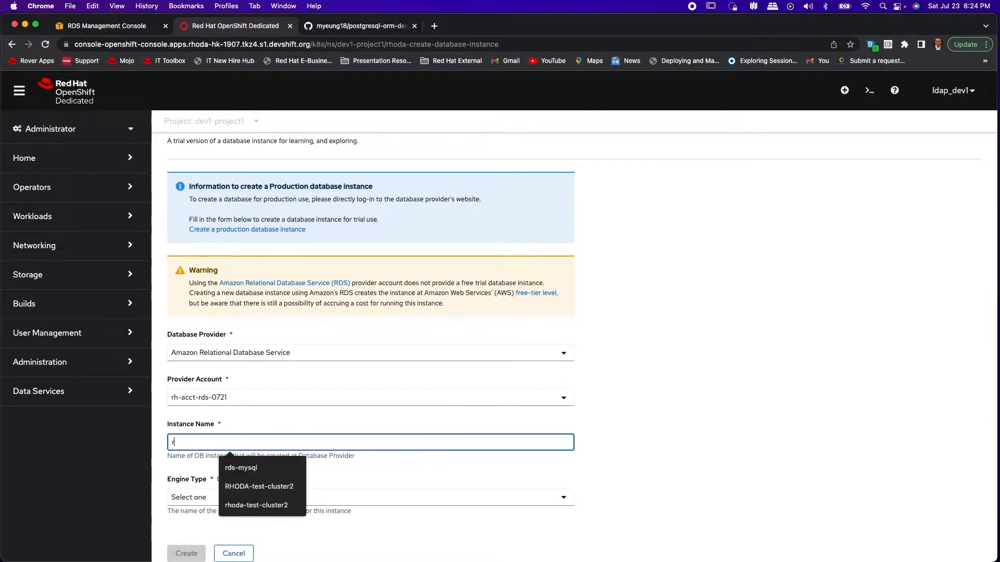
pyautogui.click(240, 467)
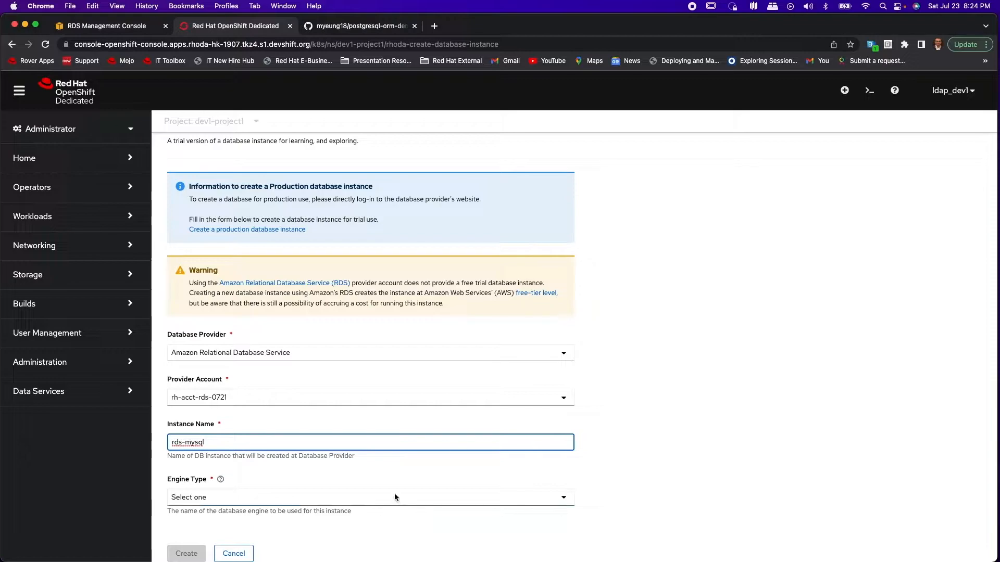
pyautogui.click(370, 497)
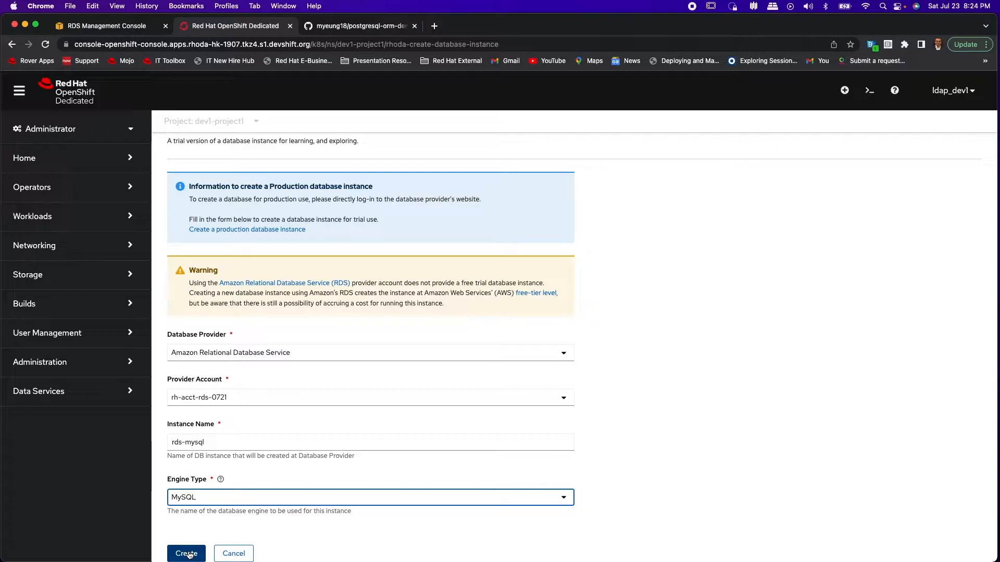
pyautogui.click(32, 187)
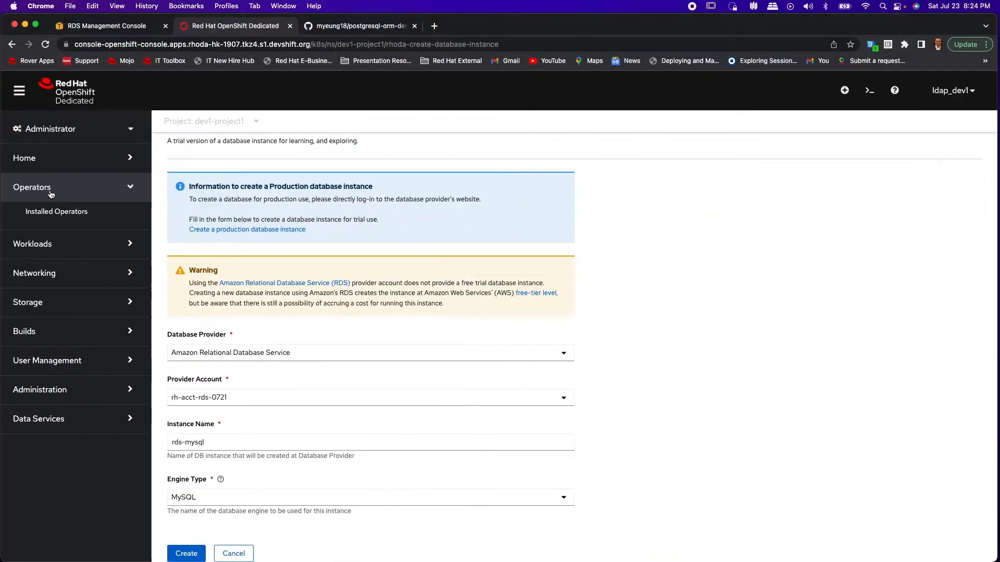
# - Scroll Installed Operators to the RHODA Amazon RDS provider operator, then view the AWS RDS console
pyautogui.click(56, 211)
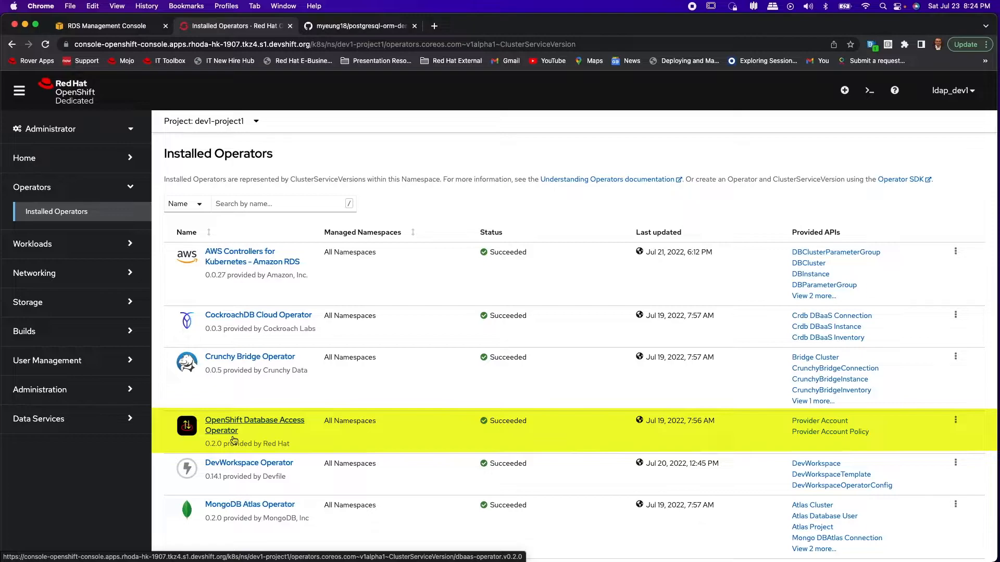
pyautogui.moveTo(260, 437)
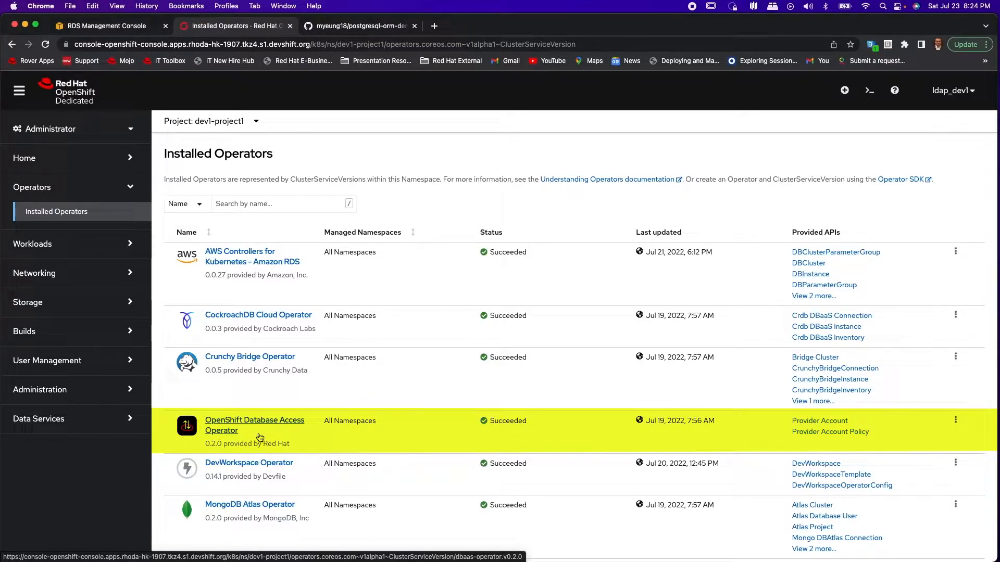
pyautogui.moveTo(252, 257)
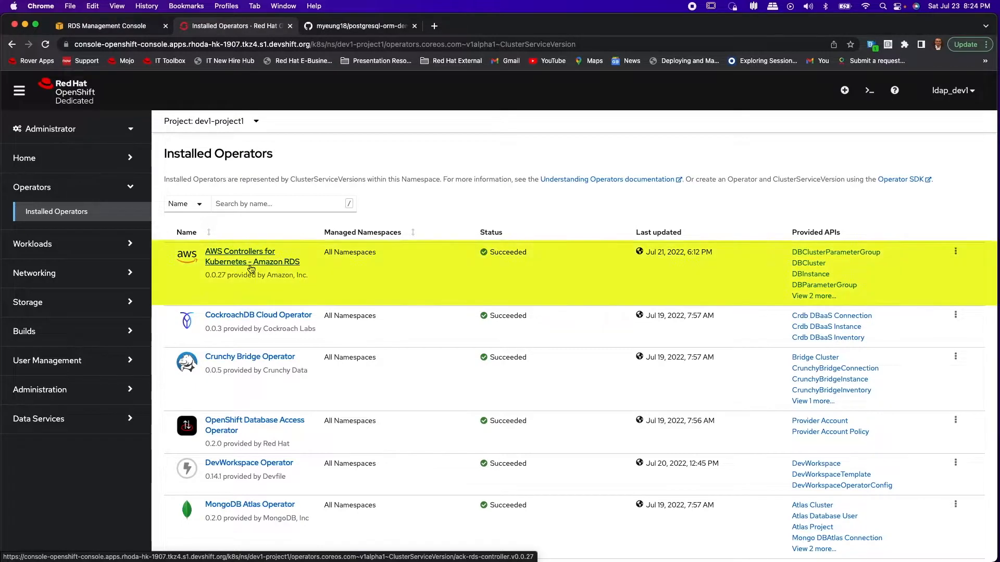
pyautogui.scroll(-3)
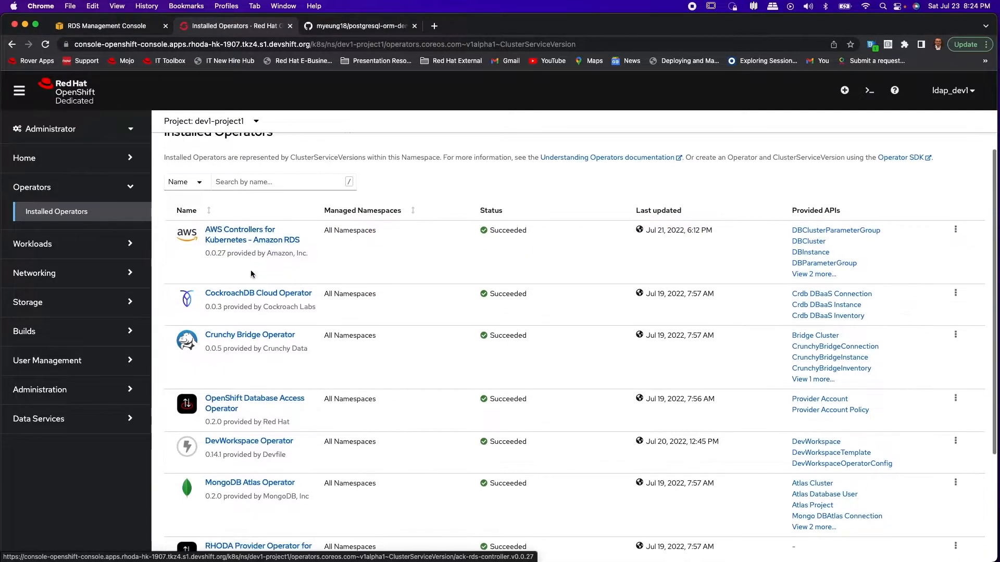
pyautogui.scroll(-3)
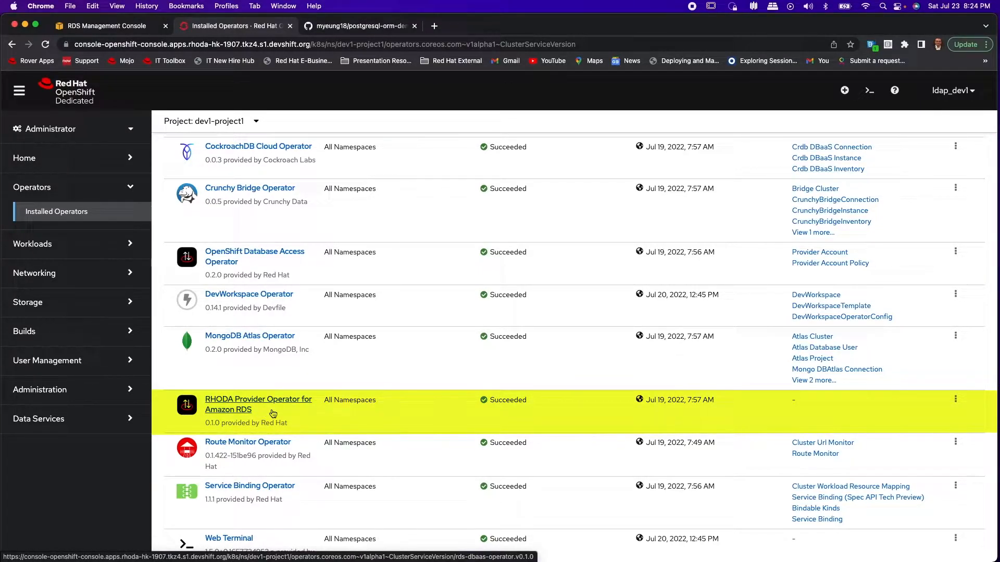
pyautogui.moveTo(262, 396)
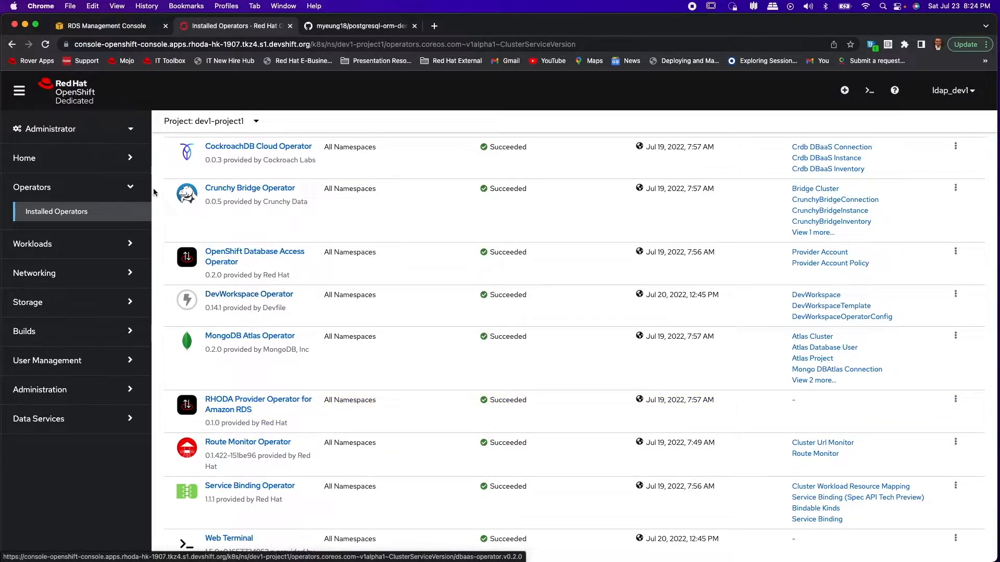
pyautogui.click(102, 26)
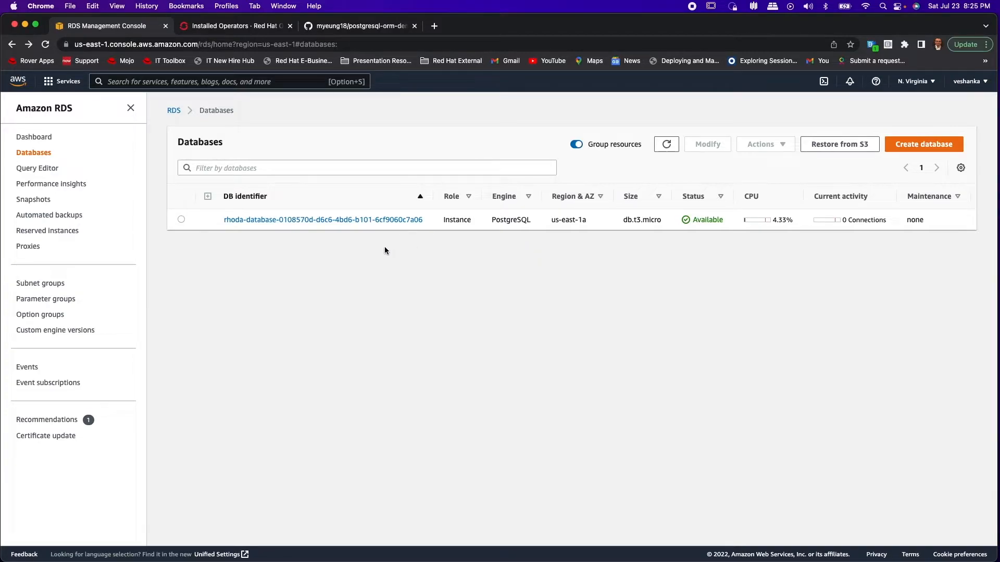
# - View rhoda-database's default security group inbound rule allowing PostgreSQL 5432 from 0.0.0.0/0
pyautogui.click(322, 220)
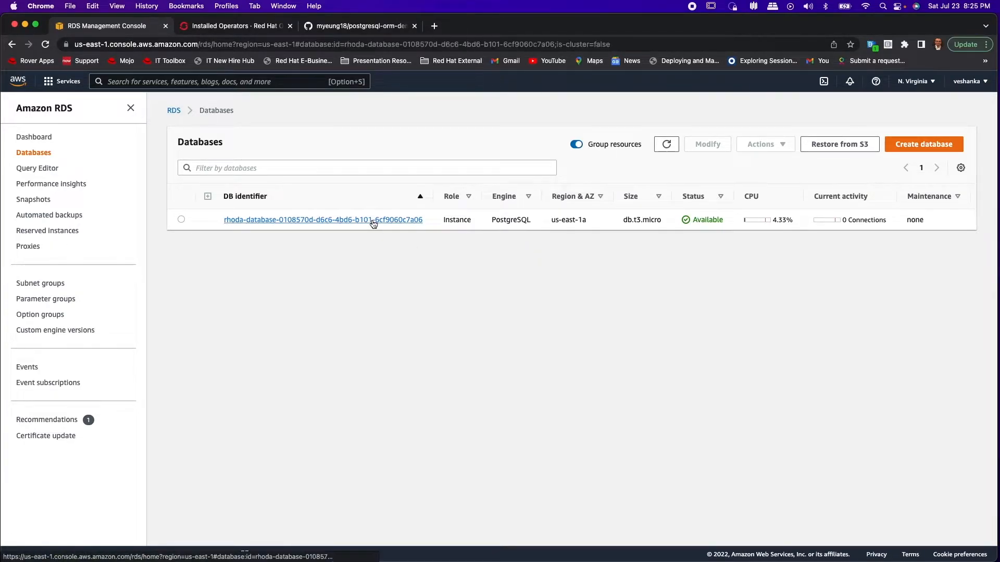
pyautogui.click(322, 219)
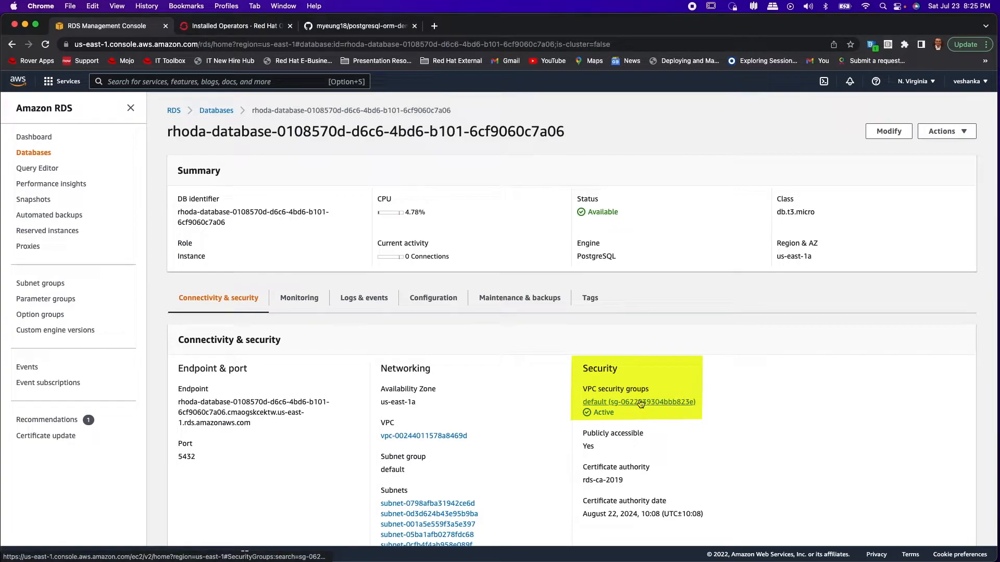
pyautogui.click(624, 402)
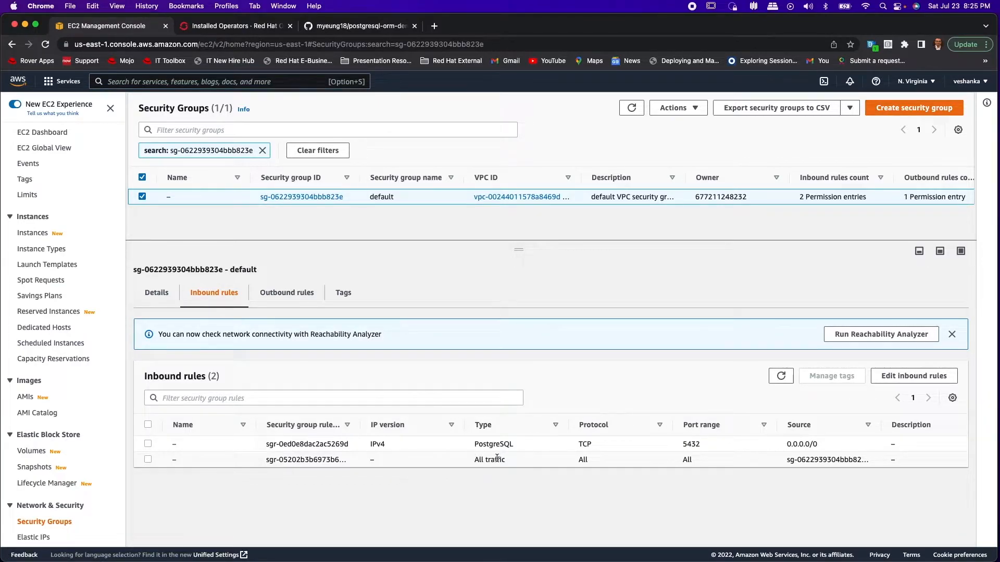
pyautogui.doubleClick(691, 444)
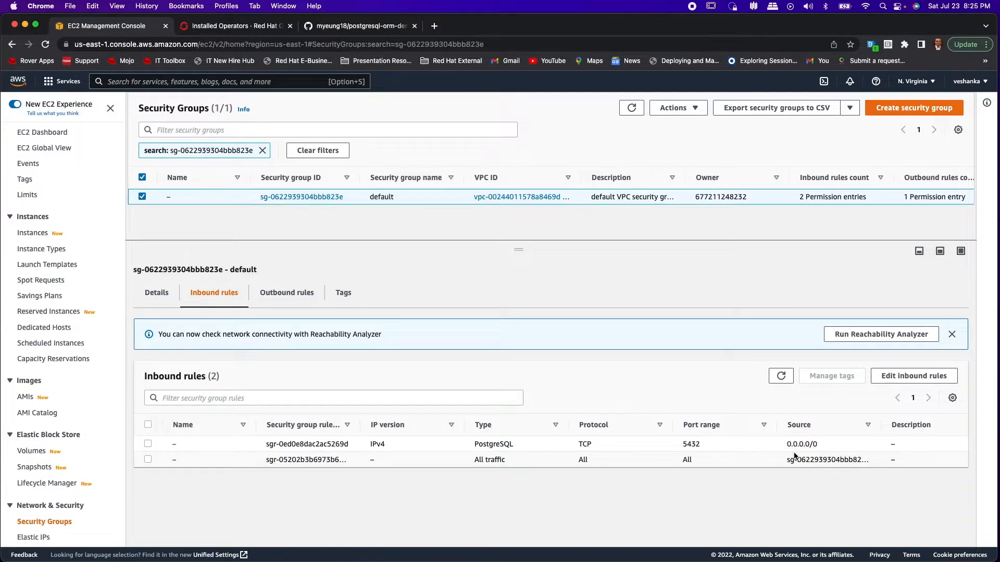
pyautogui.click(234, 26)
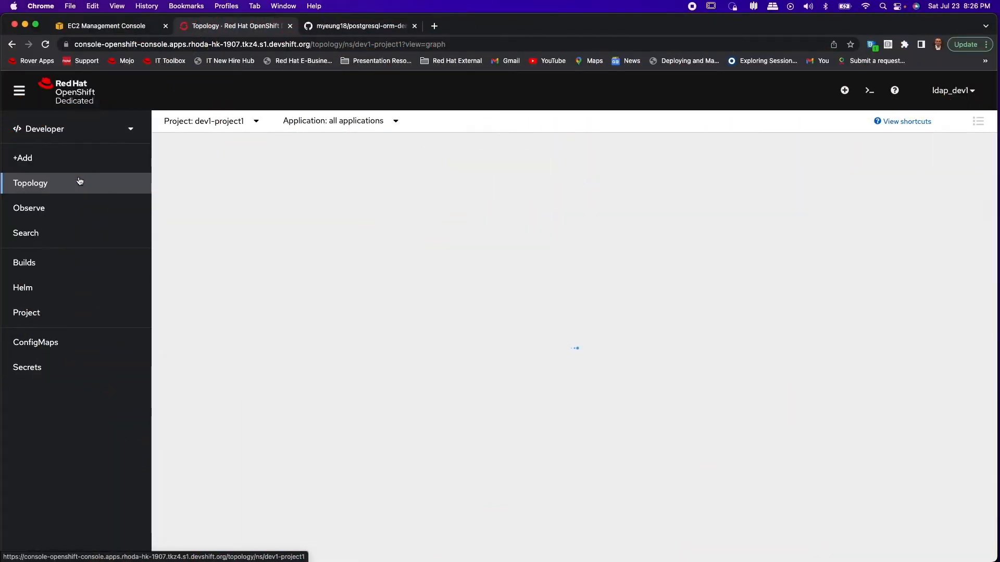
pyautogui.moveTo(211, 238)
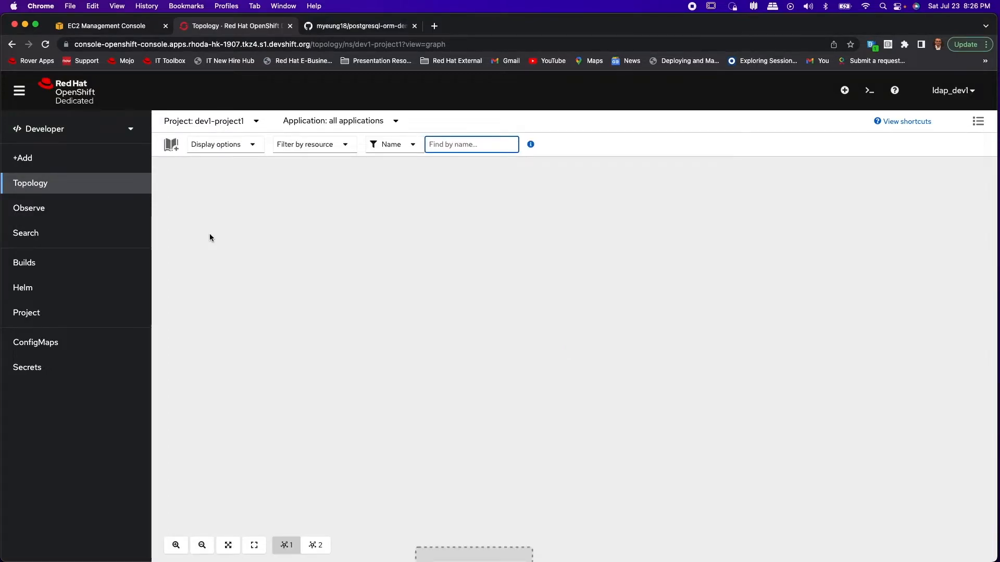
# - Switch from the loaded dev1-project1 topology to the postgresql-orm-demo-app GitHub repository tab
pyautogui.click(360, 25)
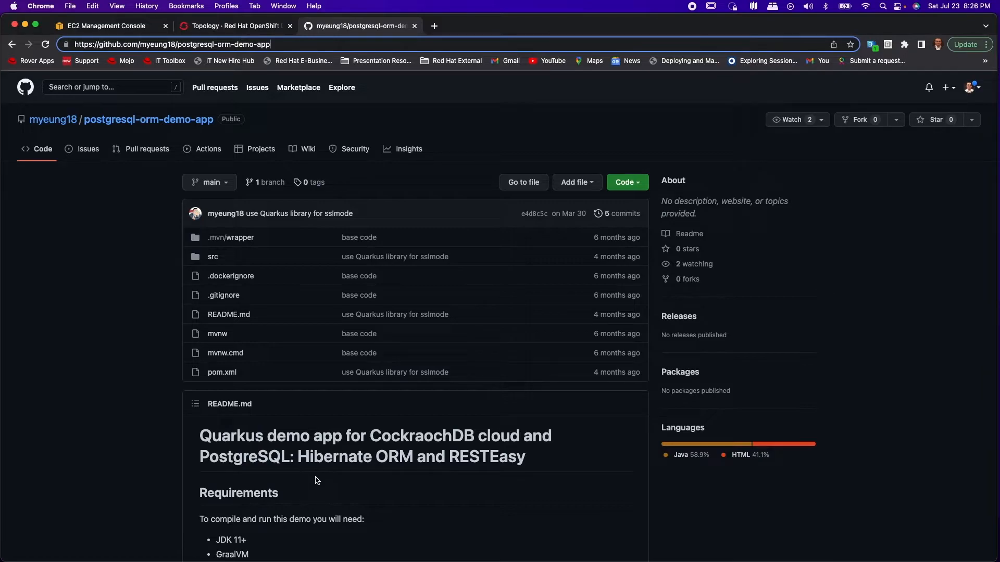
pyautogui.moveTo(438, 492)
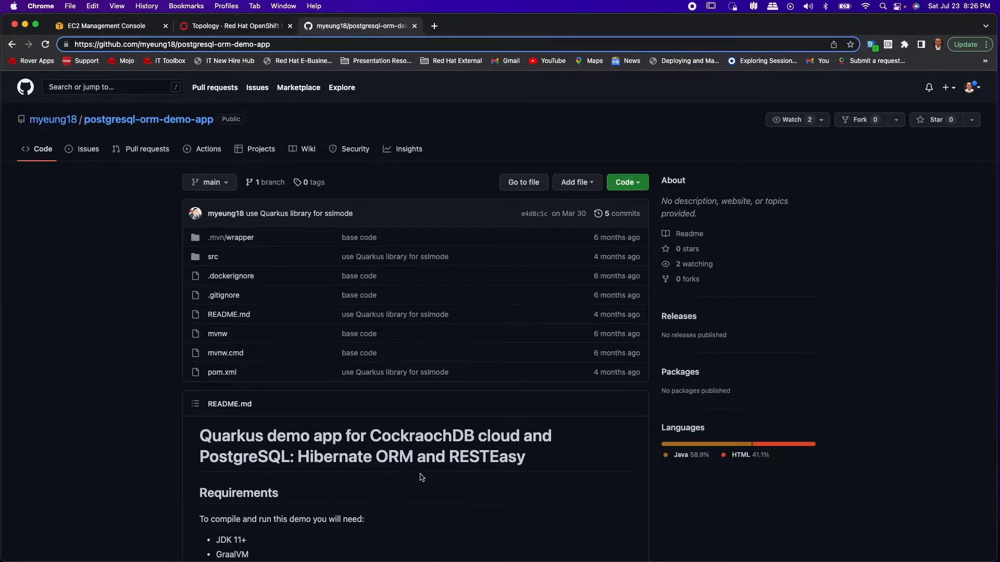
# - Review pom.xml's quarkus-kubernetes-service-binding dependency, then return to the dev1-project1 topology
pyautogui.scroll(-3)
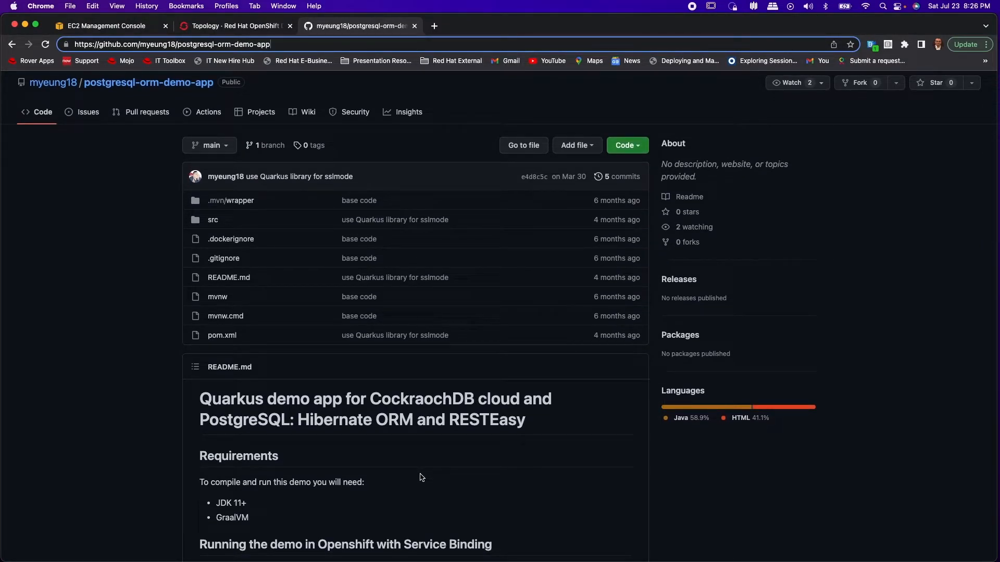
pyautogui.moveTo(221, 335)
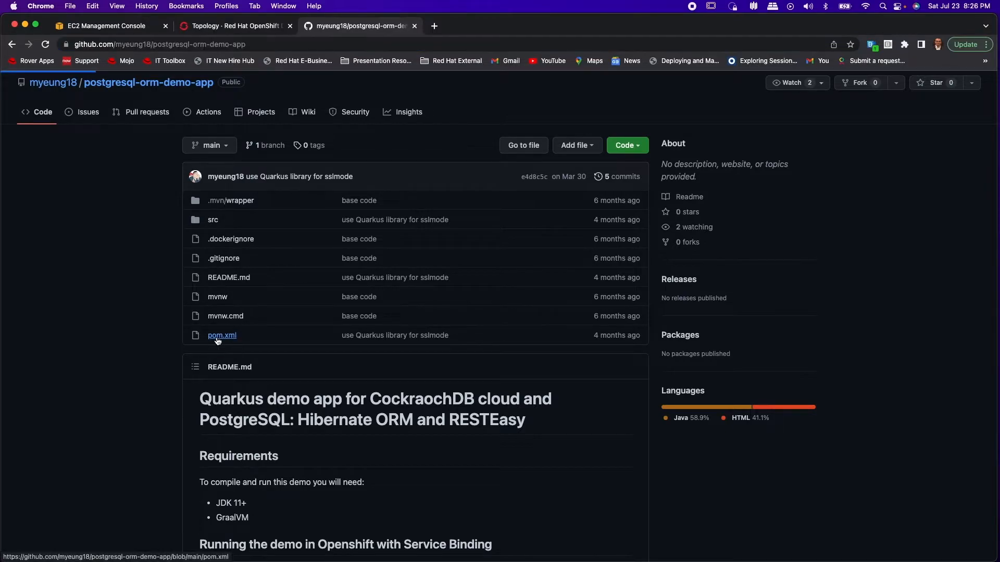
pyautogui.click(221, 335)
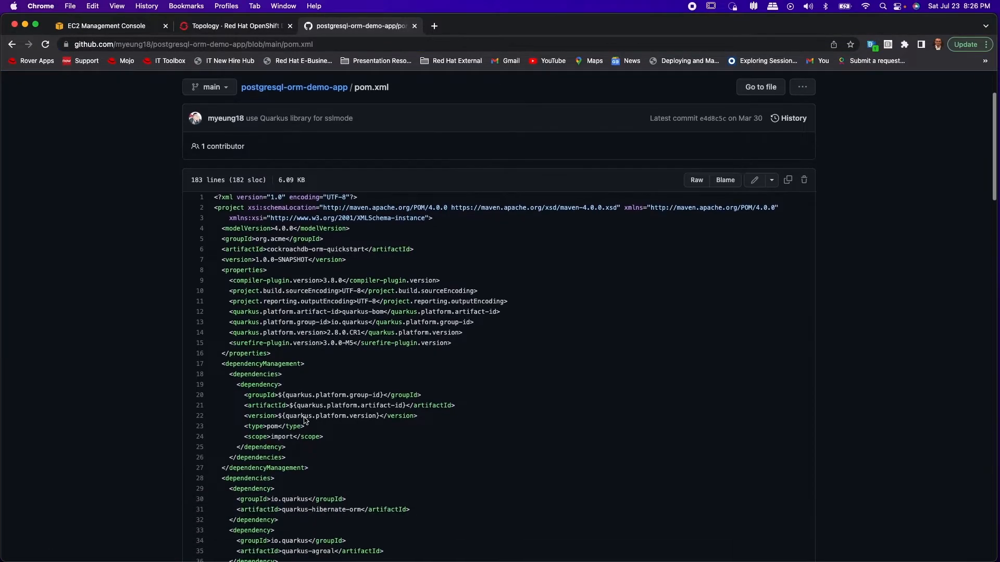
pyautogui.scroll(-3)
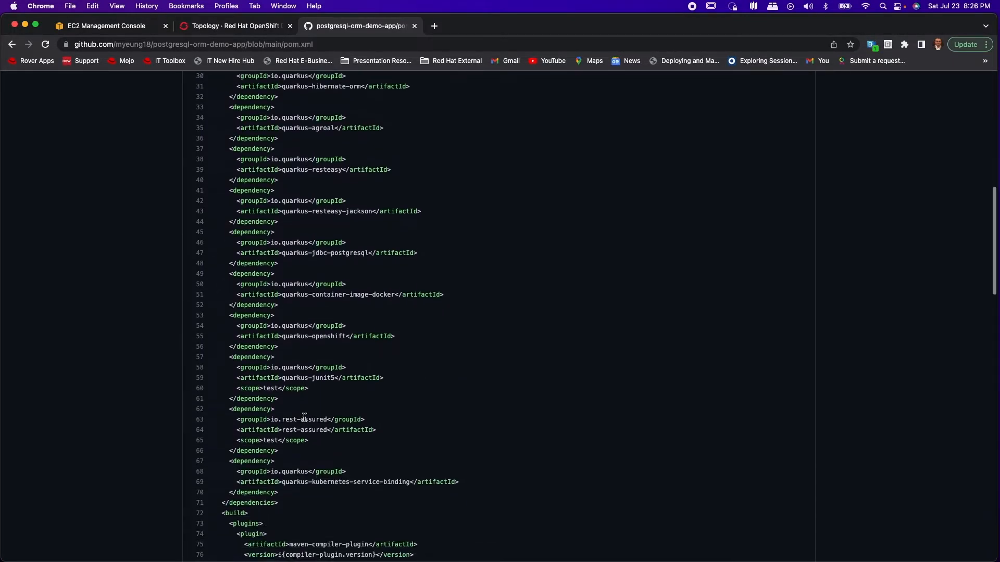
pyautogui.scroll(-3)
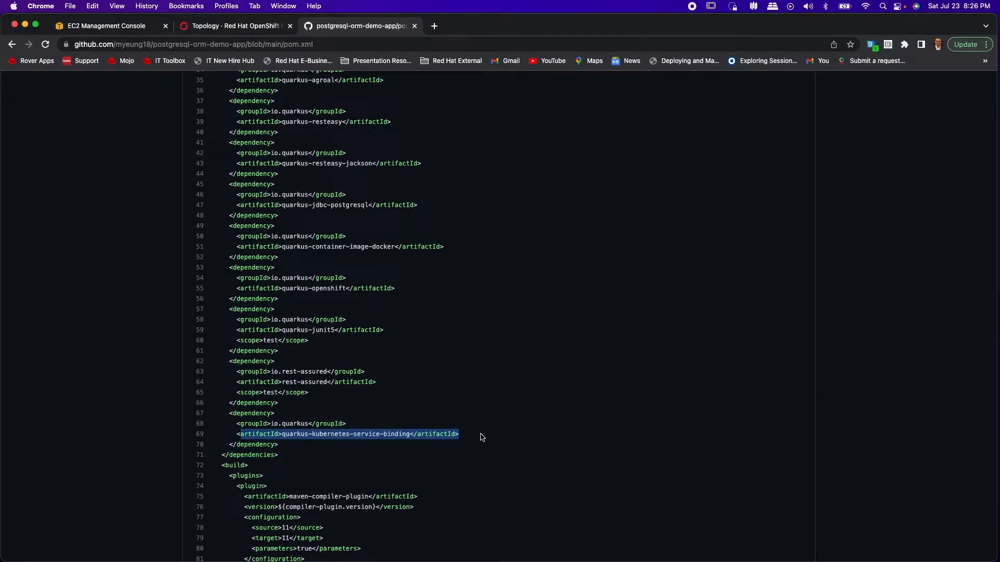
pyautogui.scroll(3)
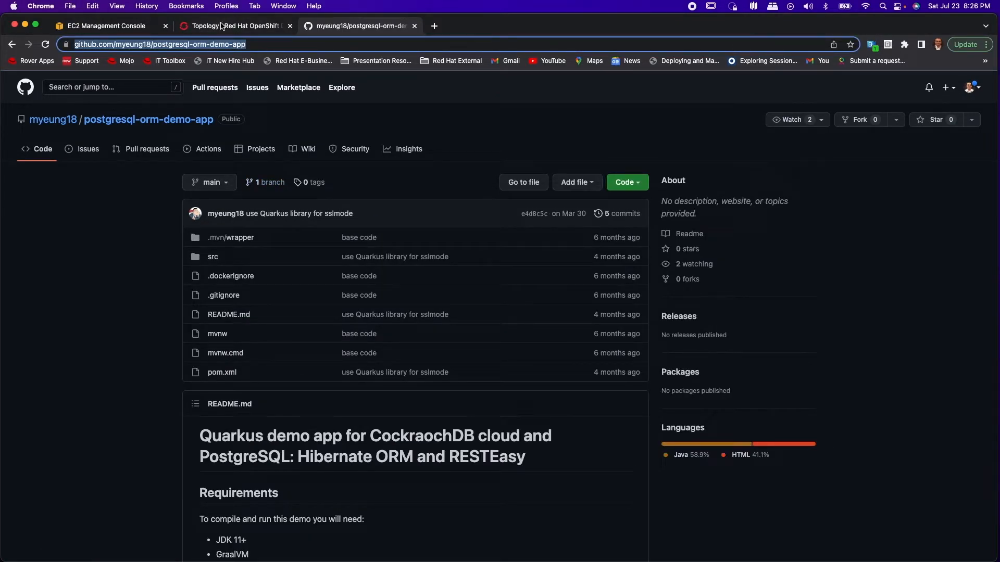
pyautogui.click(236, 26)
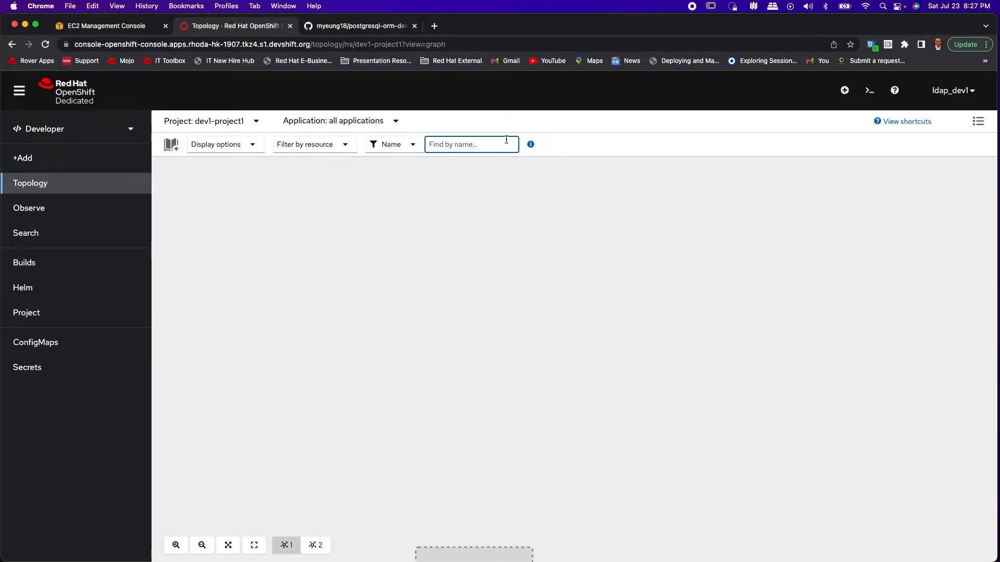
# - Clone postgresql-orm-demo-app in the web terminal, list its files, and go to Add
pyautogui.click(869, 90)
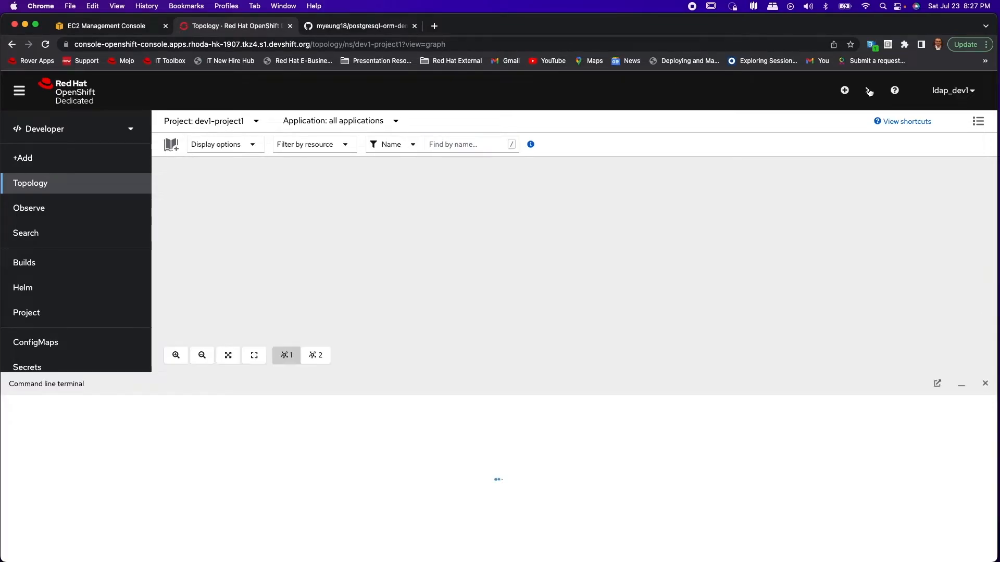
pyautogui.click(869, 91)
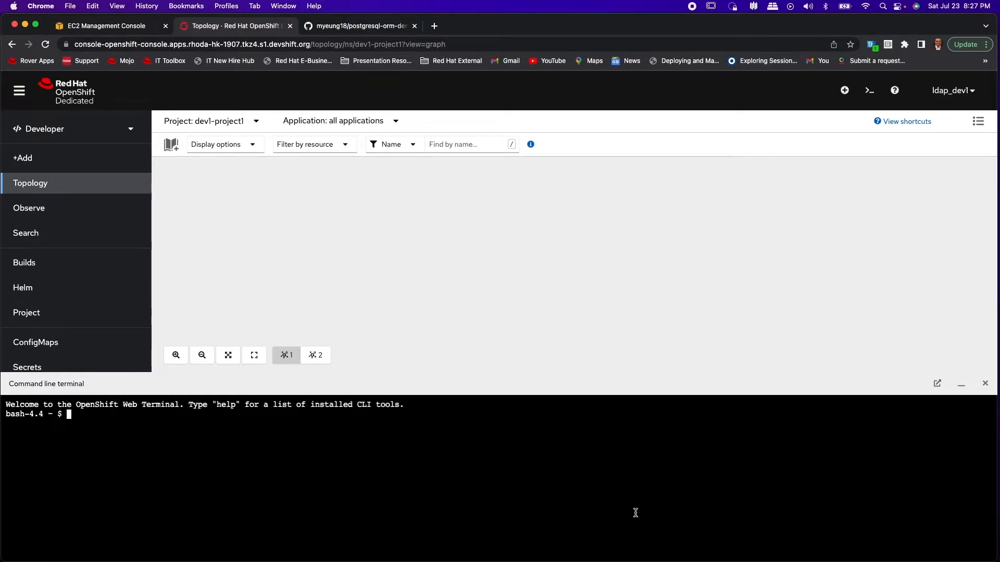
pyautogui.write('git clone https://github.com/myeung18/postgresql-orm-demo-app')
pyautogui.write('cd src')
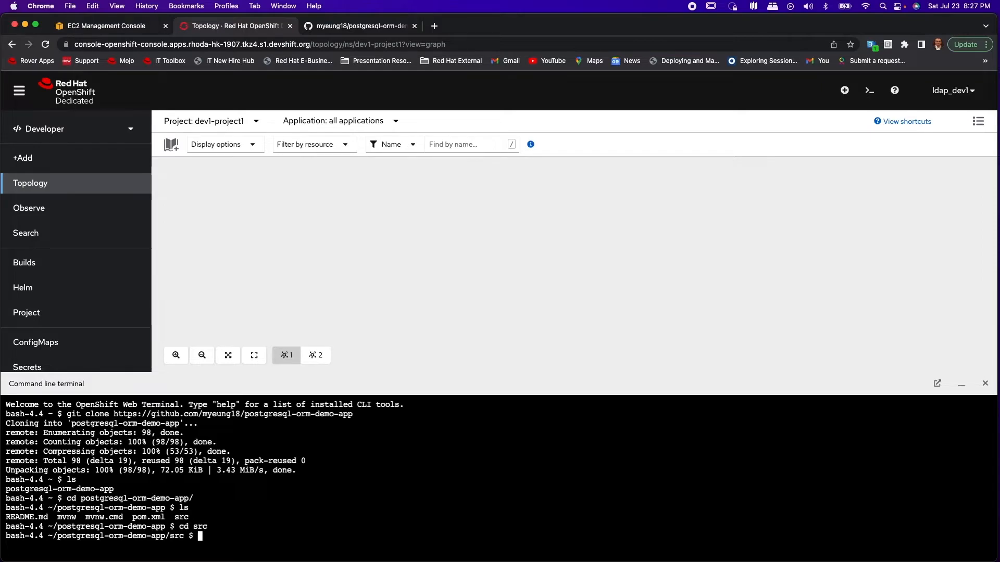
pyautogui.write('ls')
pyautogui.write('oc create -f deploy-app.yaml')
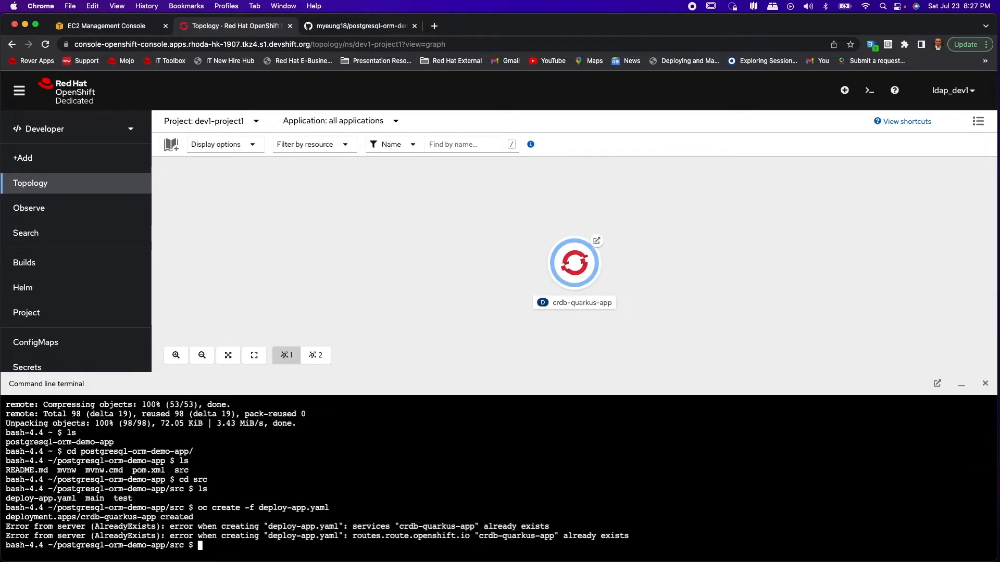
pyautogui.click(573, 263)
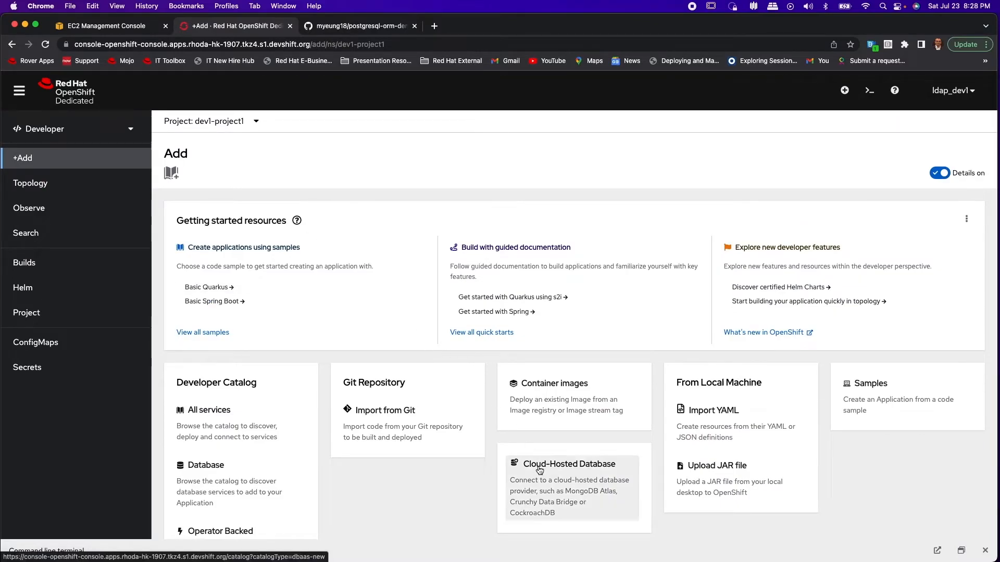
# - Add Amazon RDS instance dev1-rds-postgres-001 from Cloud-Hosted Database to the topology
pyautogui.click(569, 464)
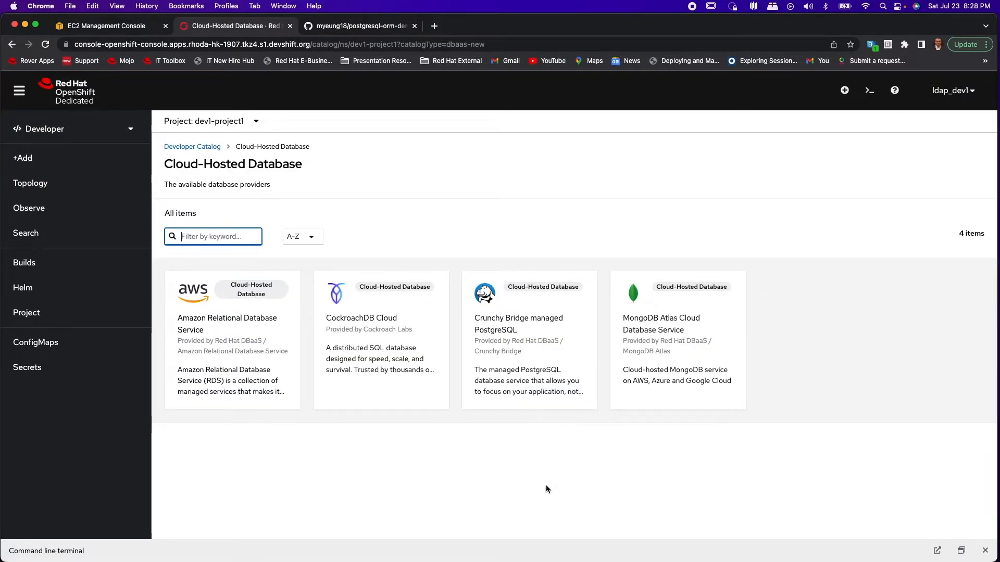
pyautogui.click(231, 338)
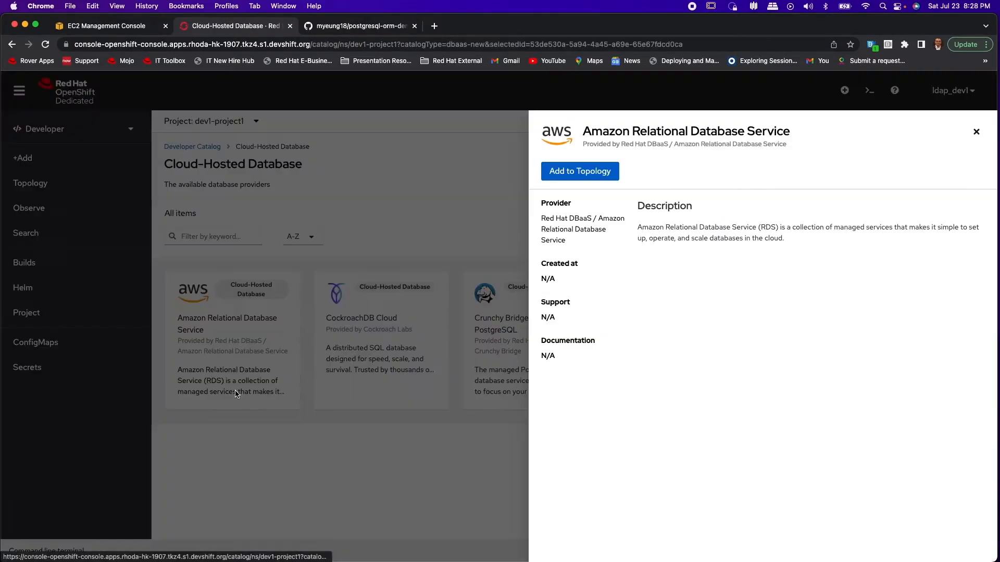
pyautogui.click(579, 171)
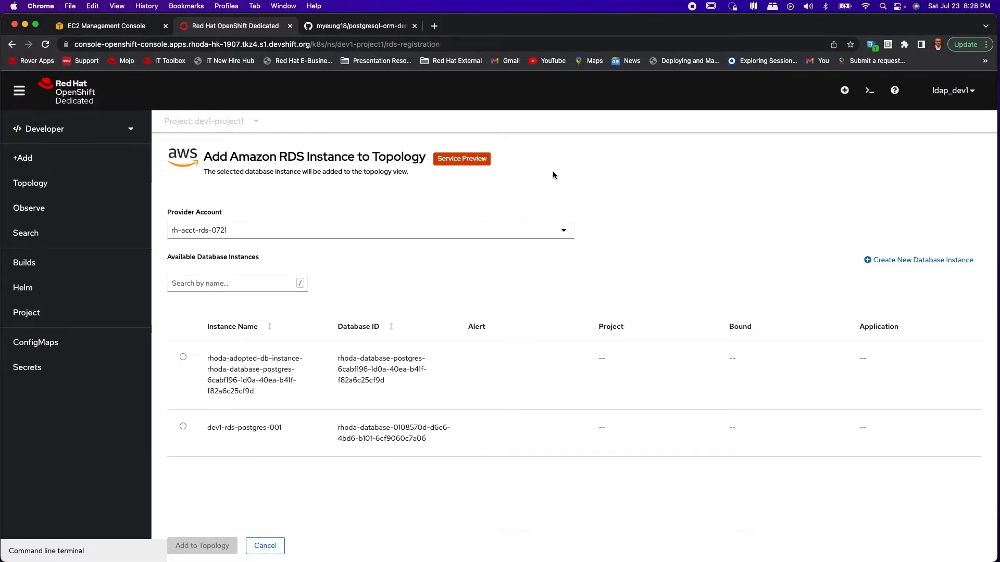
pyautogui.moveTo(248, 468)
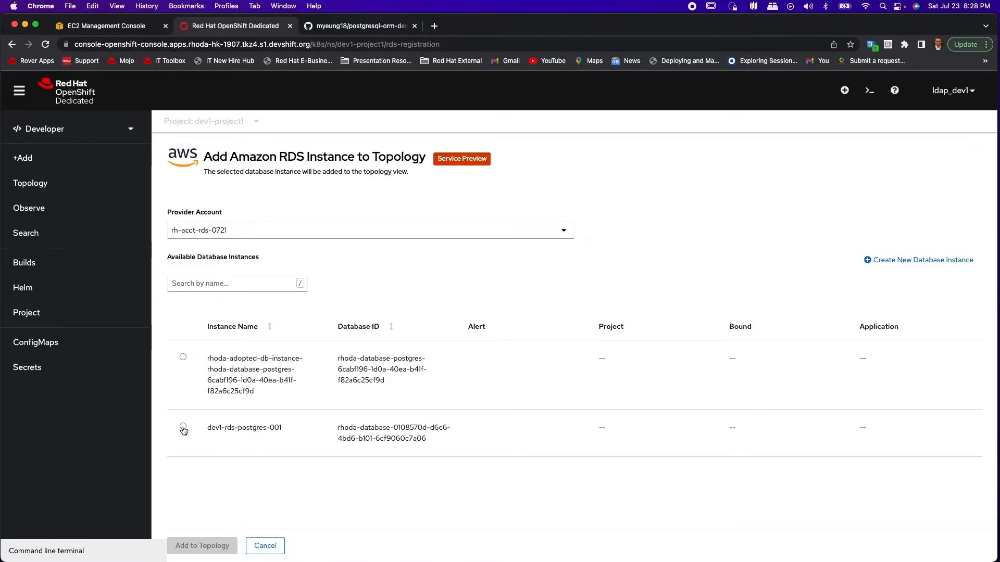
pyautogui.click(183, 429)
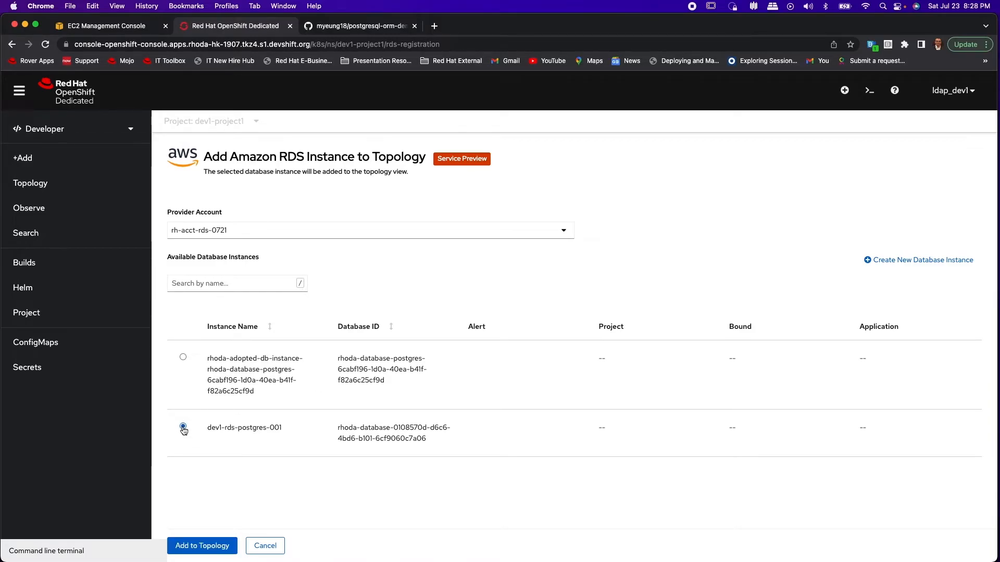
pyautogui.click(183, 426)
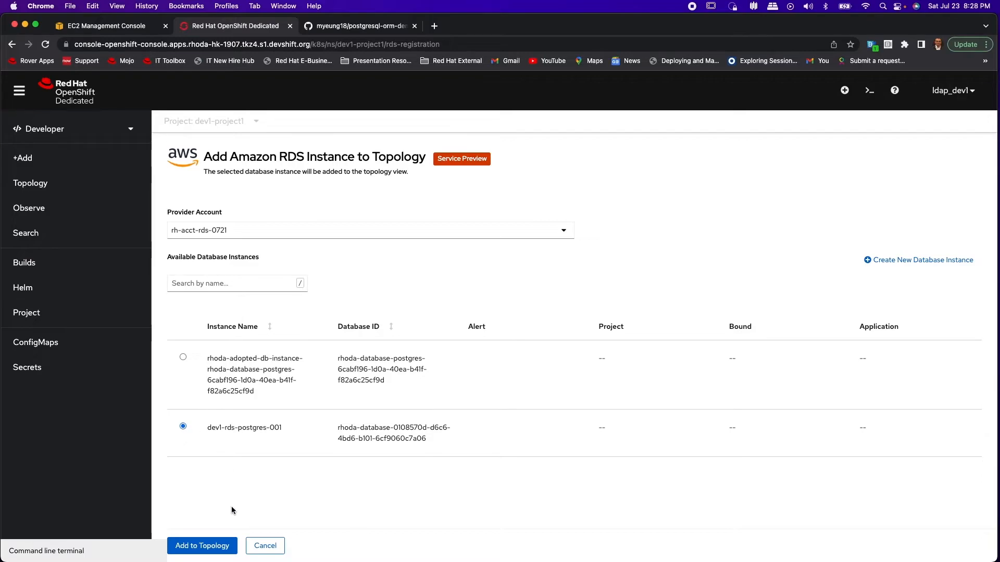
pyautogui.click(202, 546)
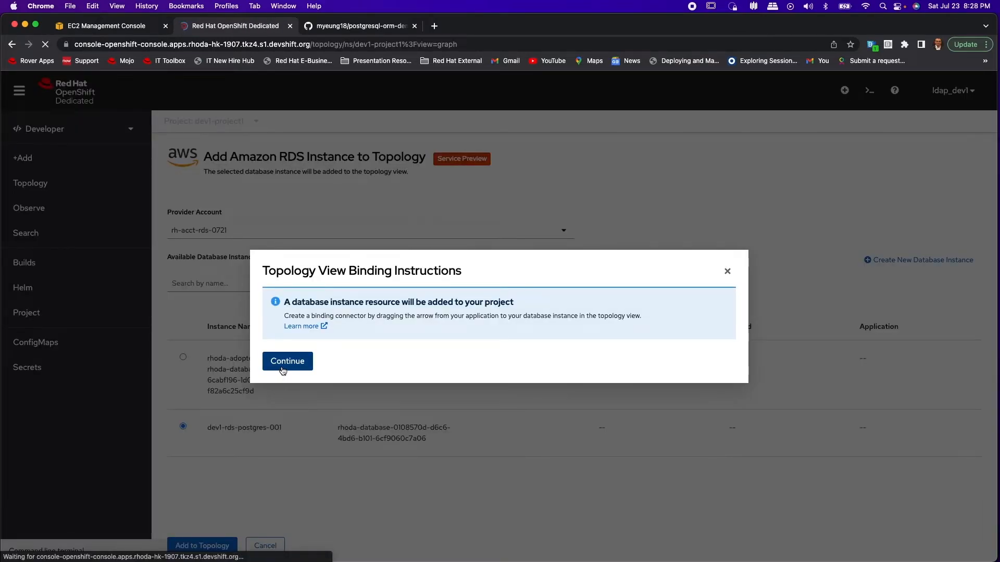
pyautogui.click(287, 361)
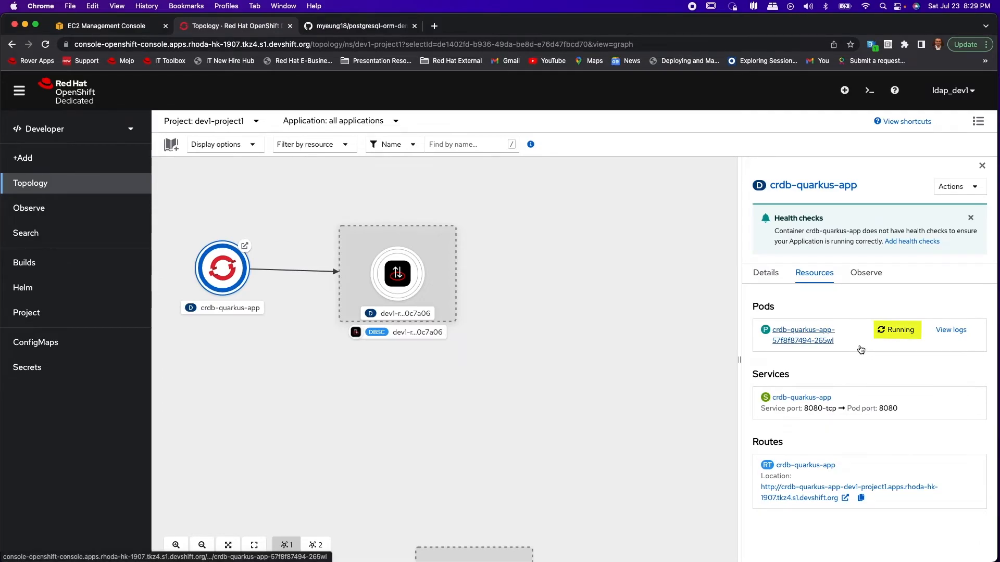
pyautogui.moveTo(951, 330)
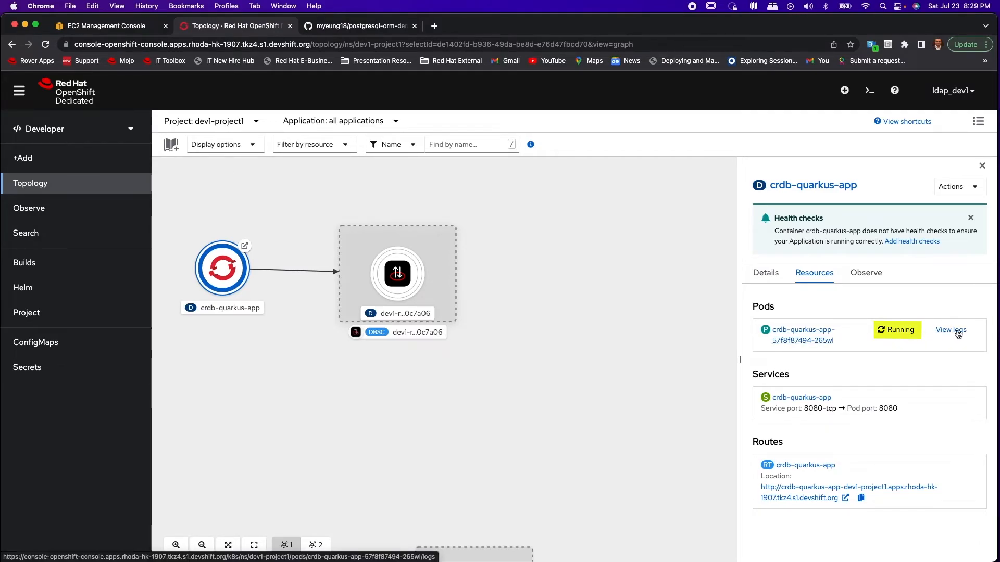
# - Open the running crdb-quarkus-app pod's log and pause live streaming
pyautogui.click(949, 329)
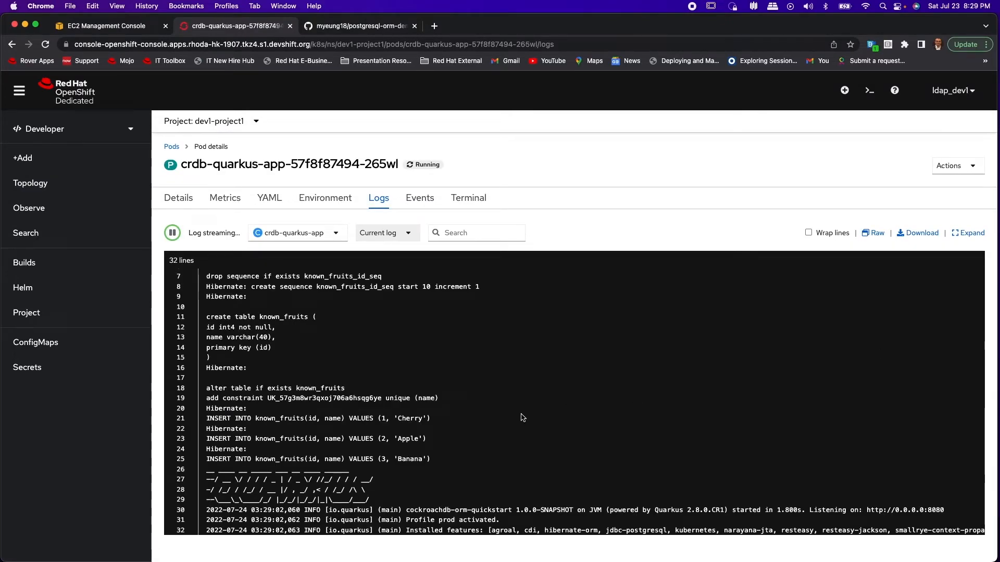
pyautogui.click(171, 233)
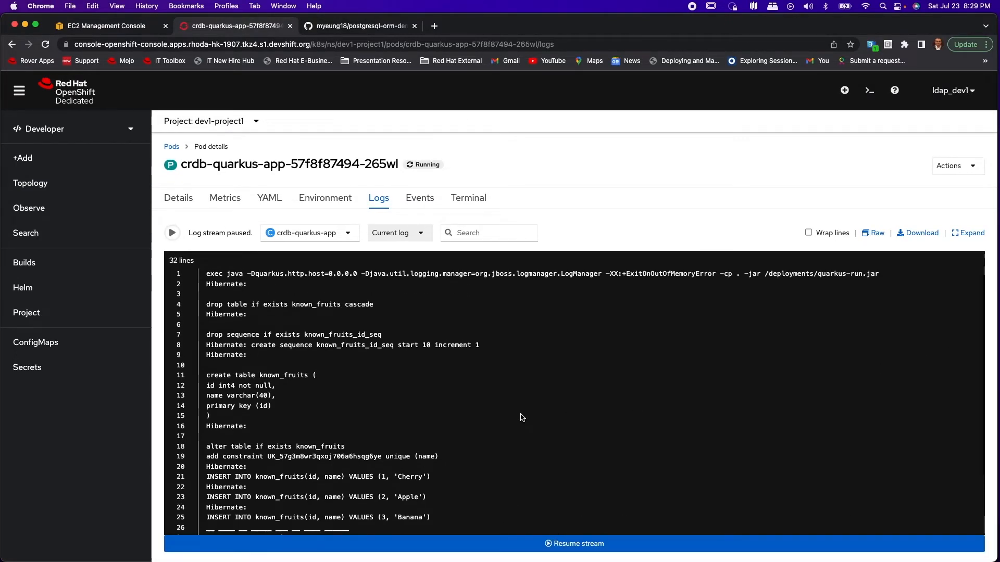
# - Check the Cherry, Apple and Banana inserts in the log, then open the fruit app
pyautogui.scroll(-3)
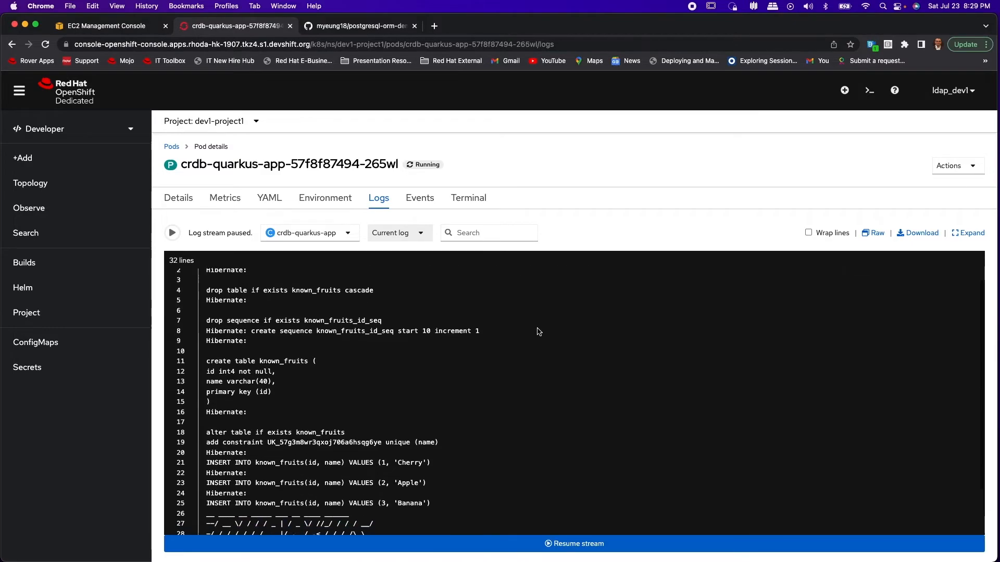
pyautogui.click(171, 233)
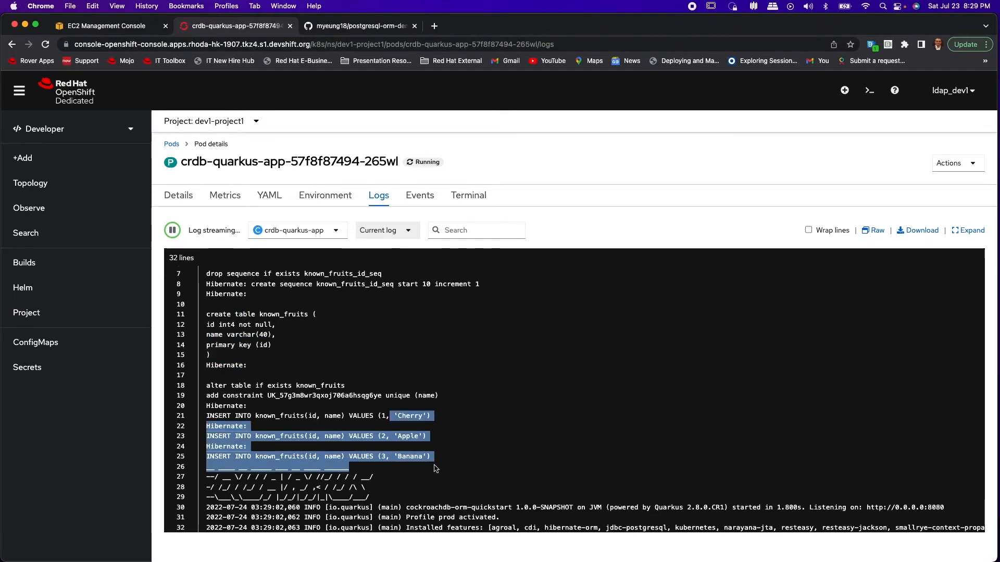
pyautogui.click(30, 184)
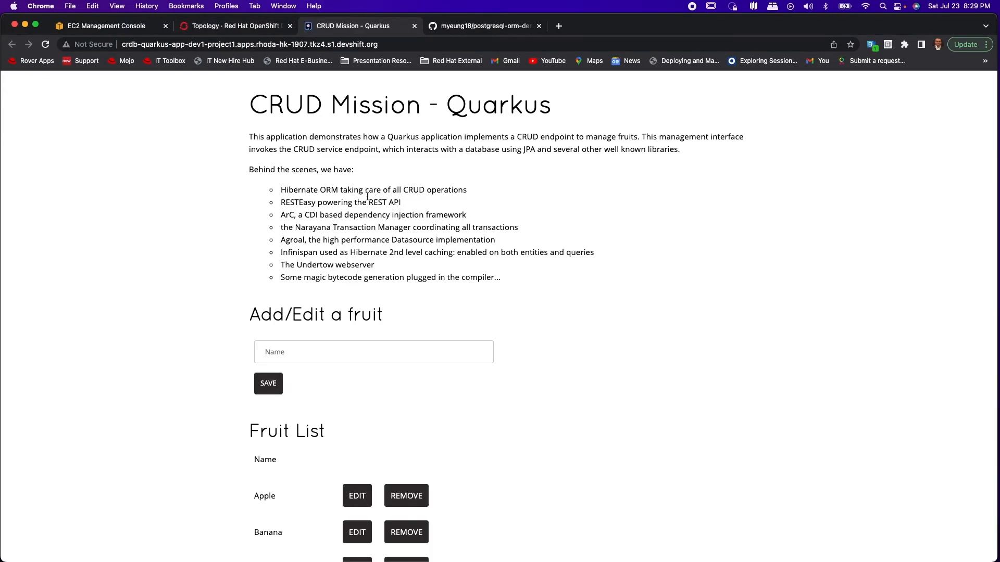
# - Enter Mango in the Name field and save it as a new fruit
pyautogui.scroll(-3)
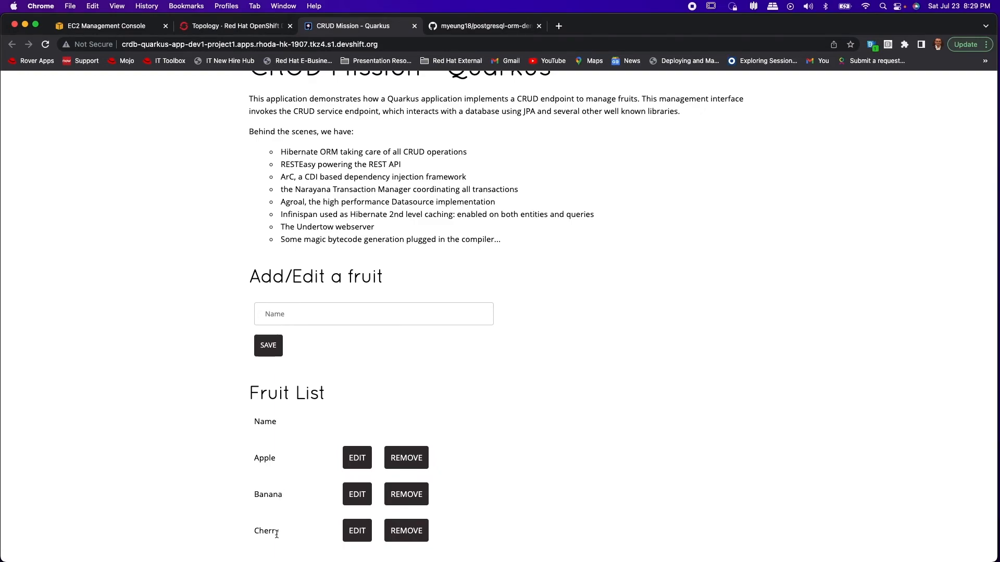
pyautogui.click(373, 313)
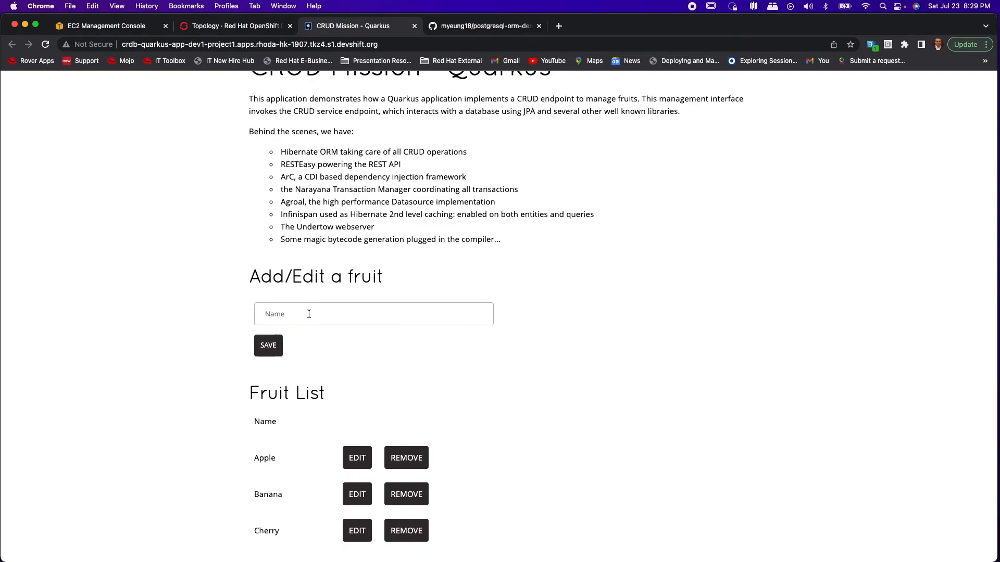
pyautogui.write('Mango')
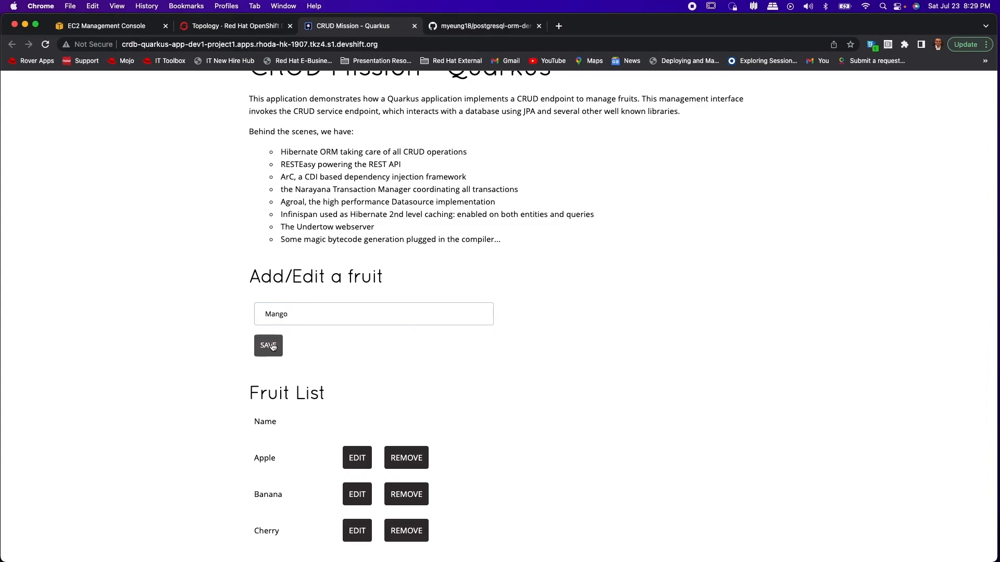
pyautogui.click(268, 346)
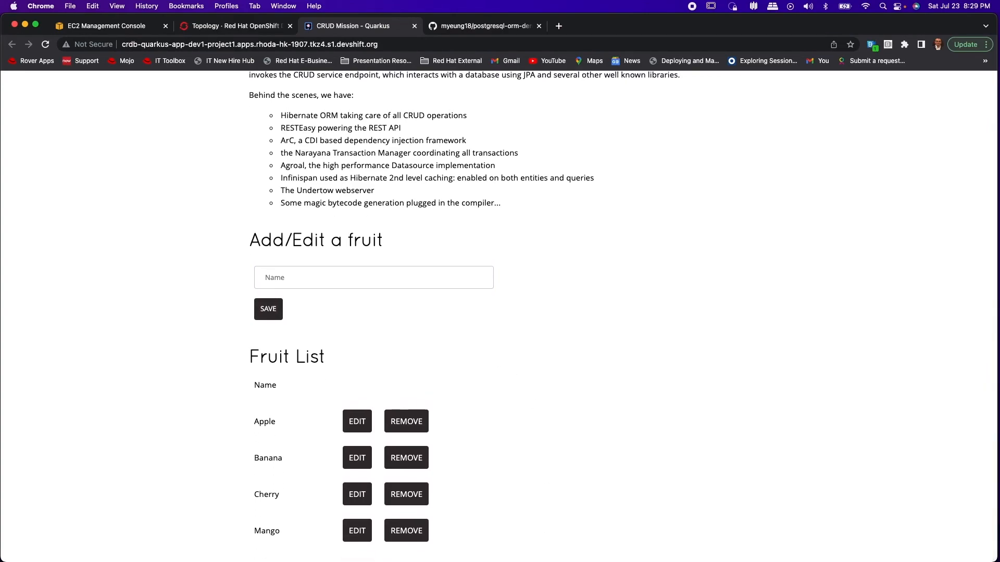